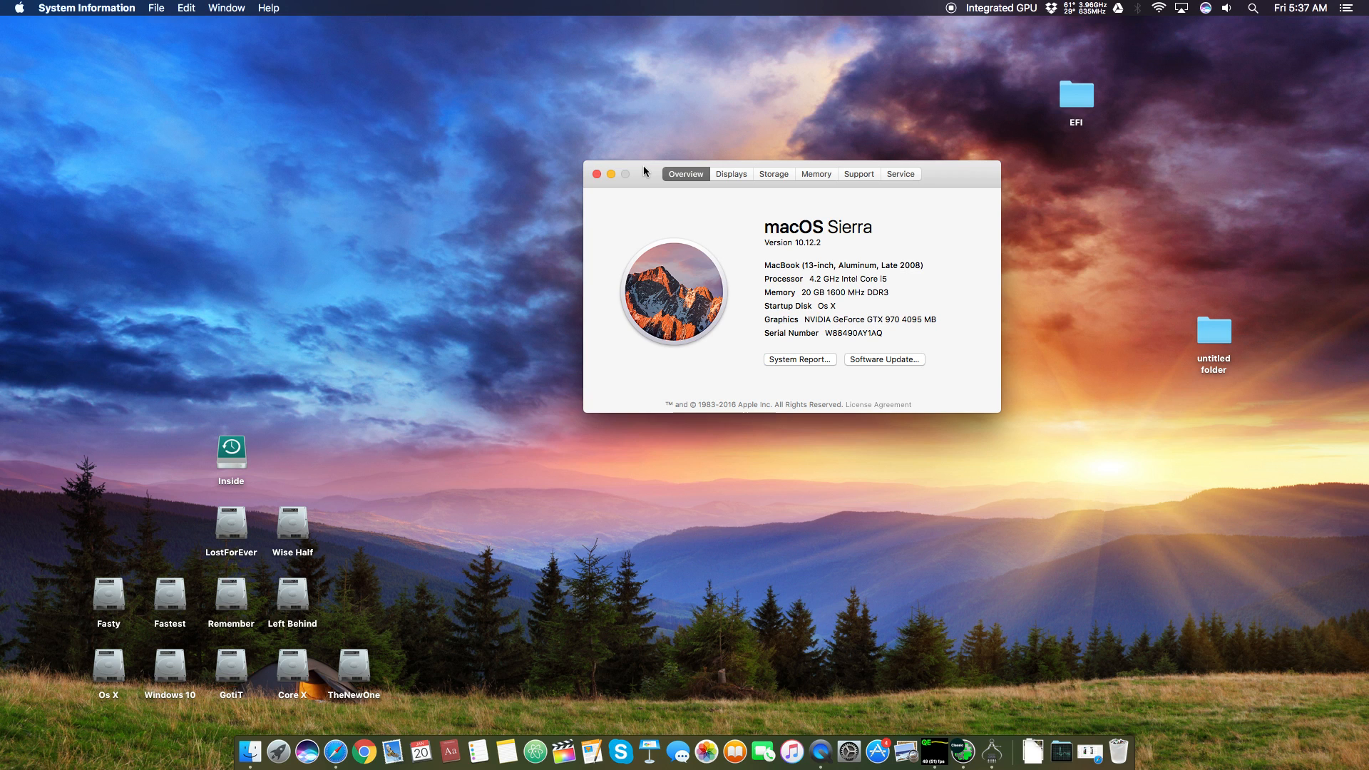
mouse_move(719, 180)
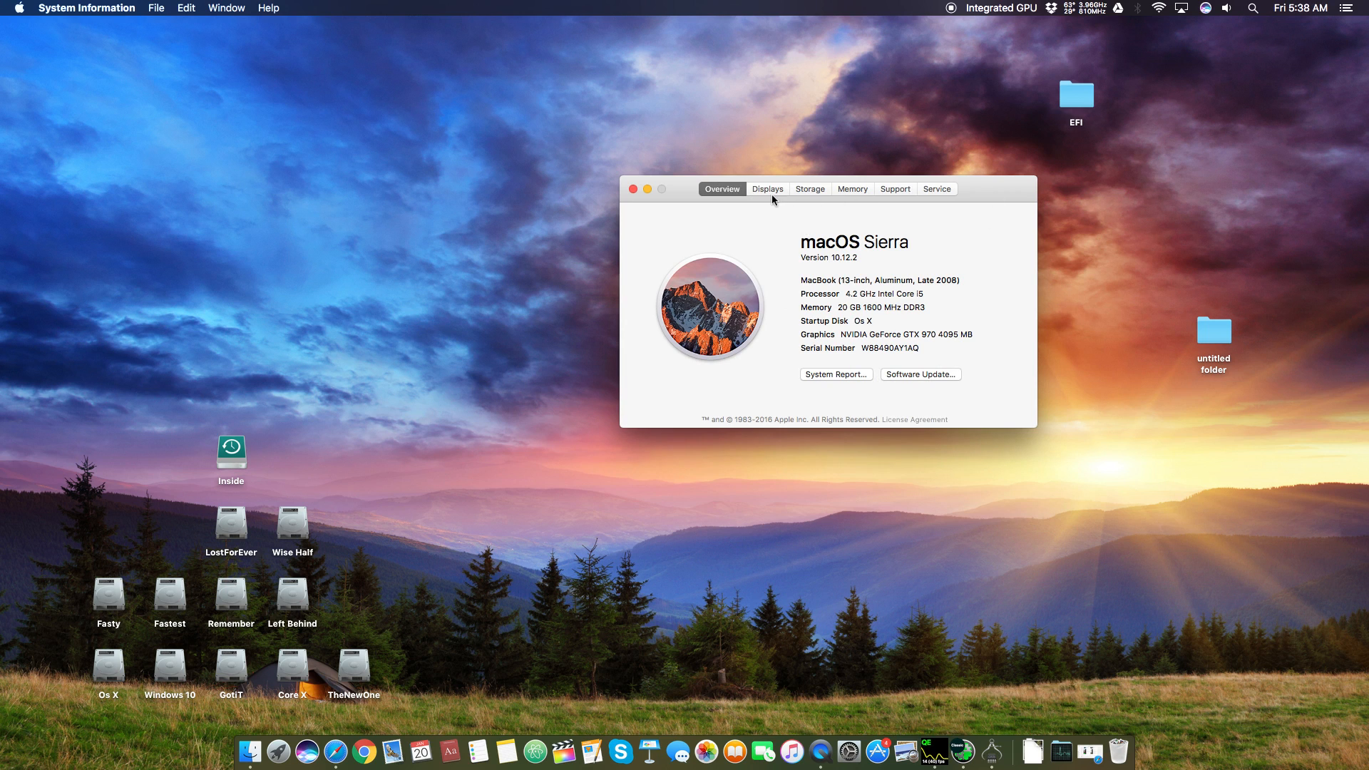
Step: View which graphics card drives each display and show the Dell U2410's scaled resolution options
click(767, 188)
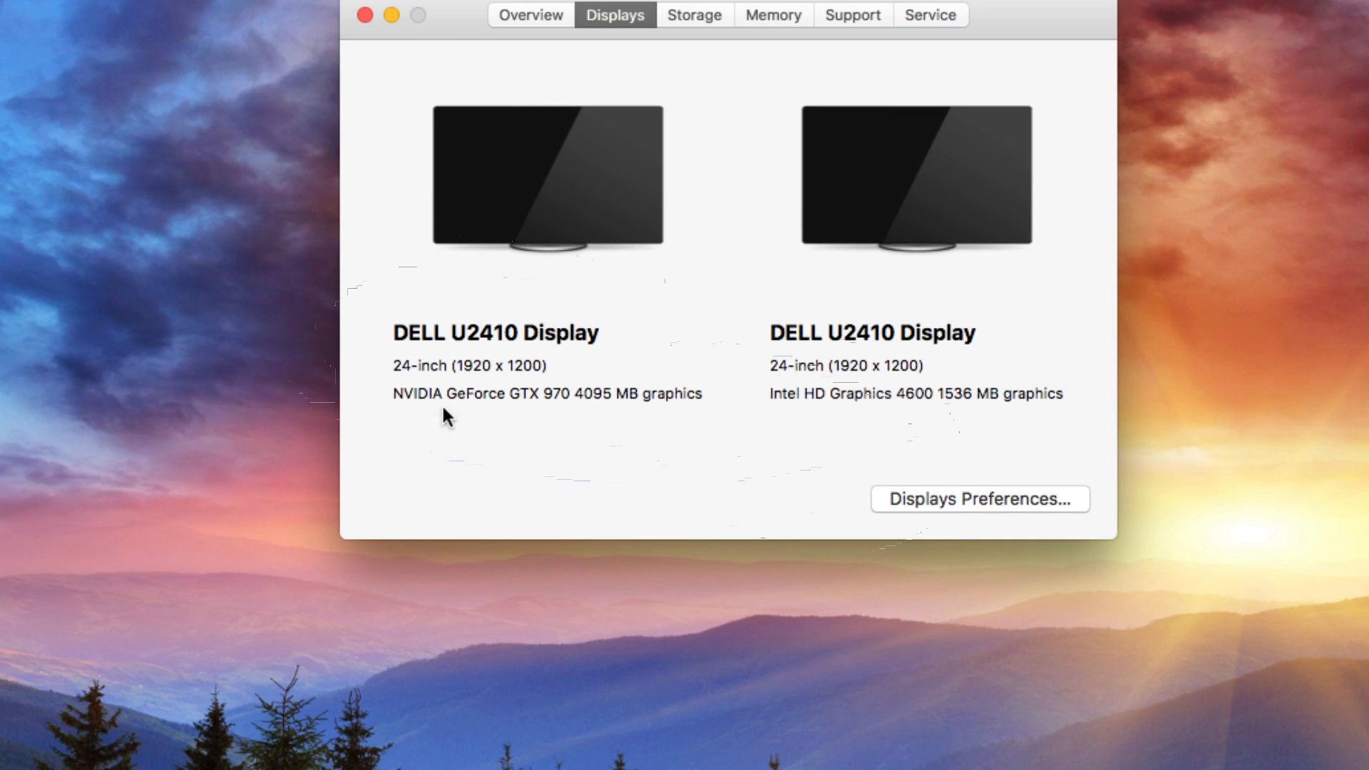
mouse_move(509, 186)
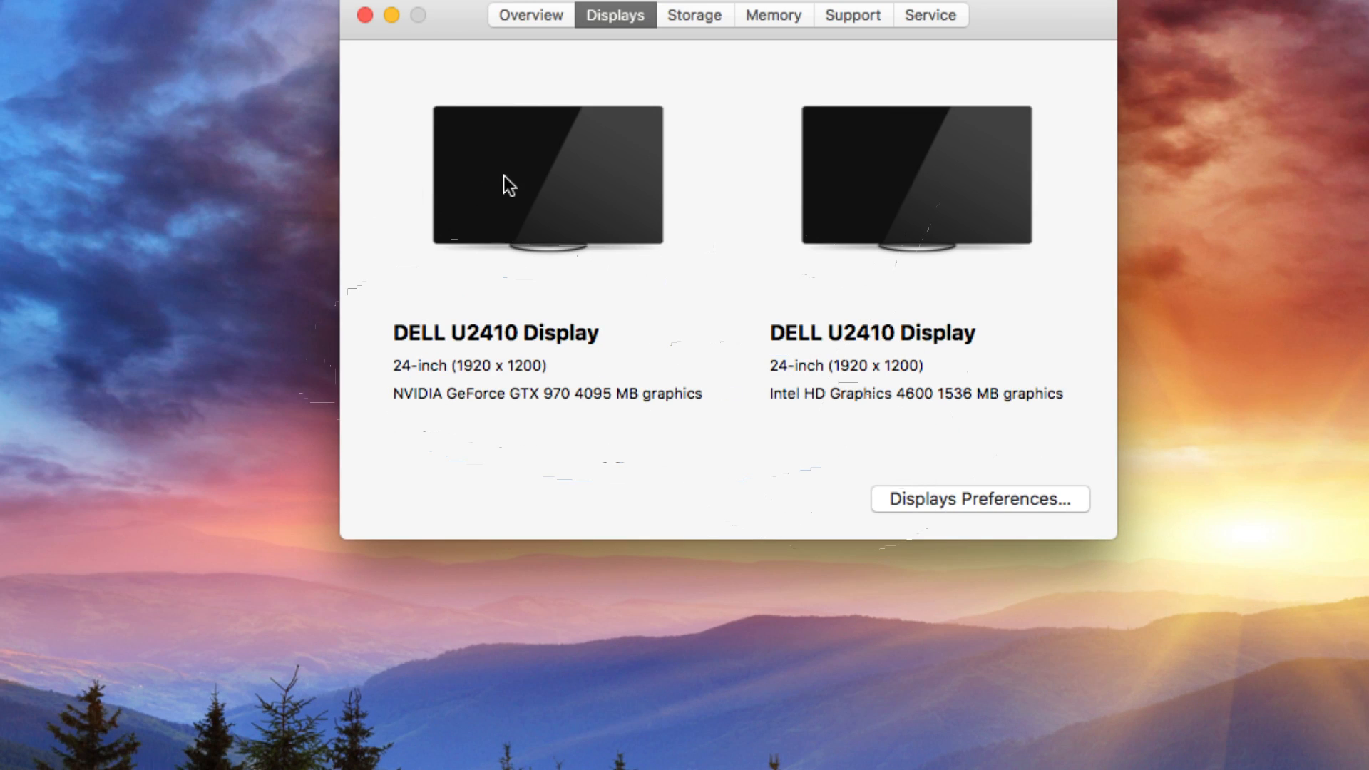
mouse_move(465, 422)
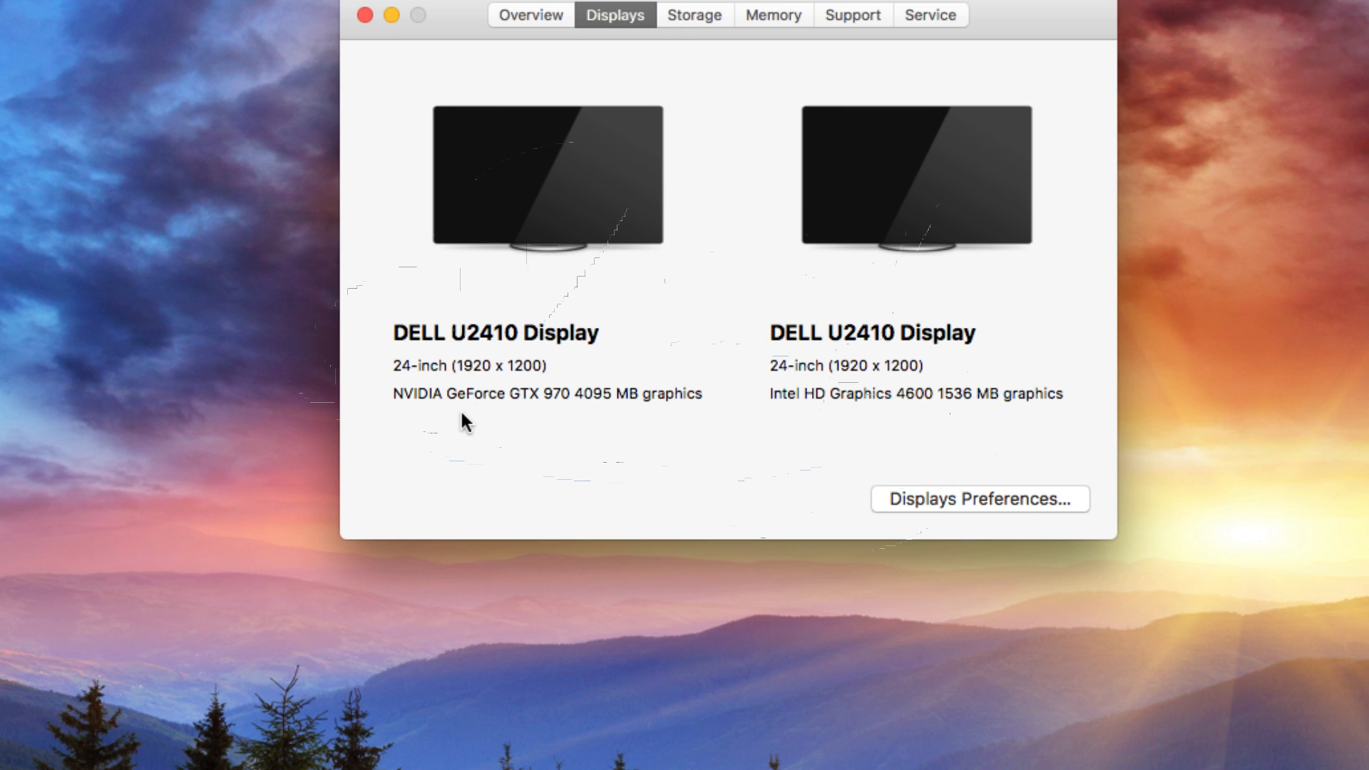
mouse_move(947, 283)
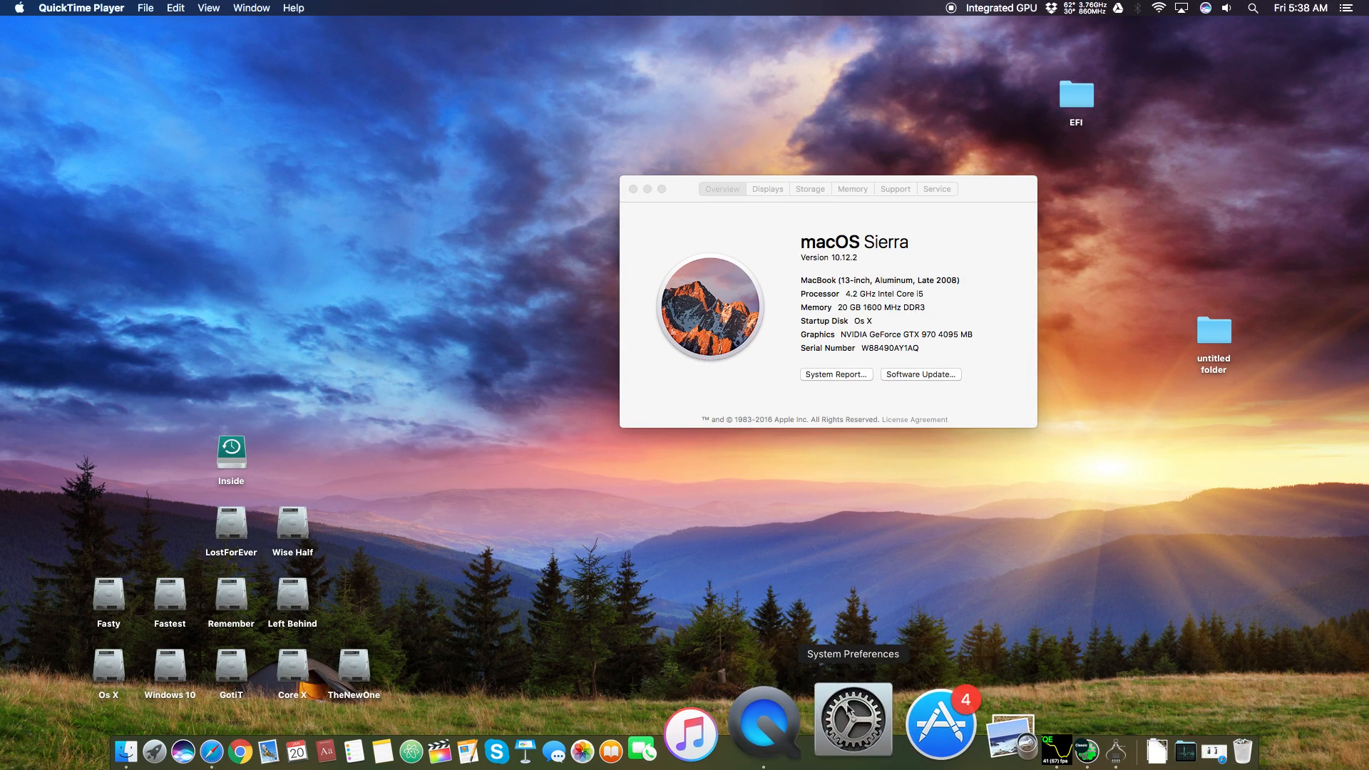
click(853, 719)
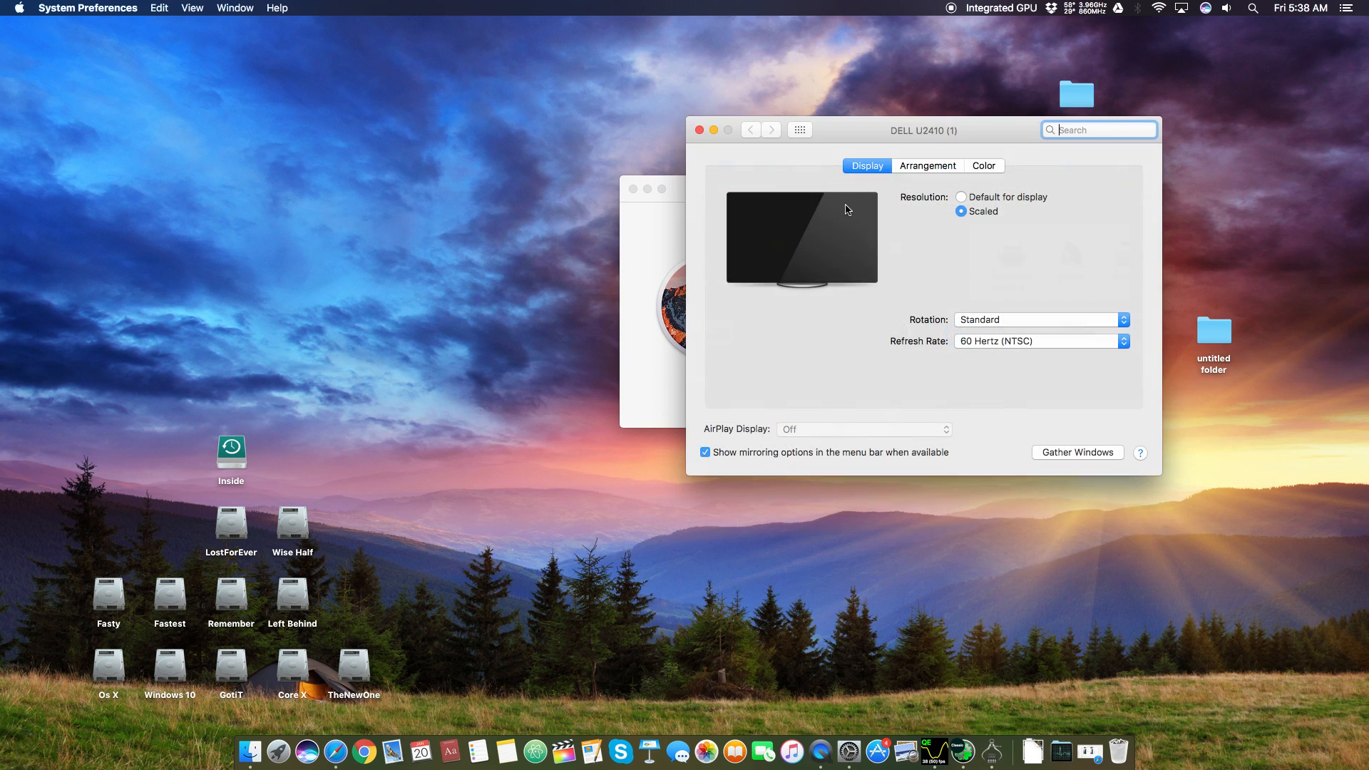
click(961, 211)
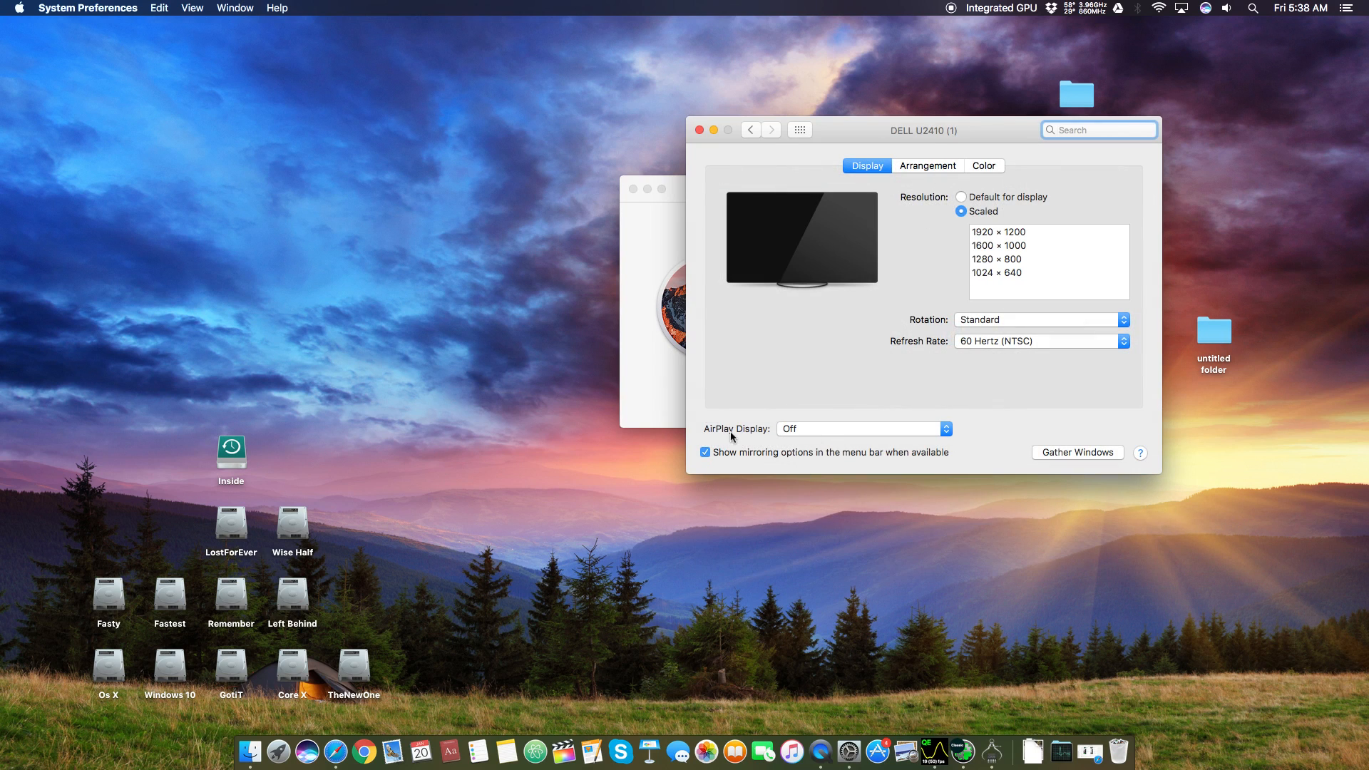
Step: Confirm Intel HD Graphics 4600 under Graphics/Displays in the System Report, then close it
click(16, 8)
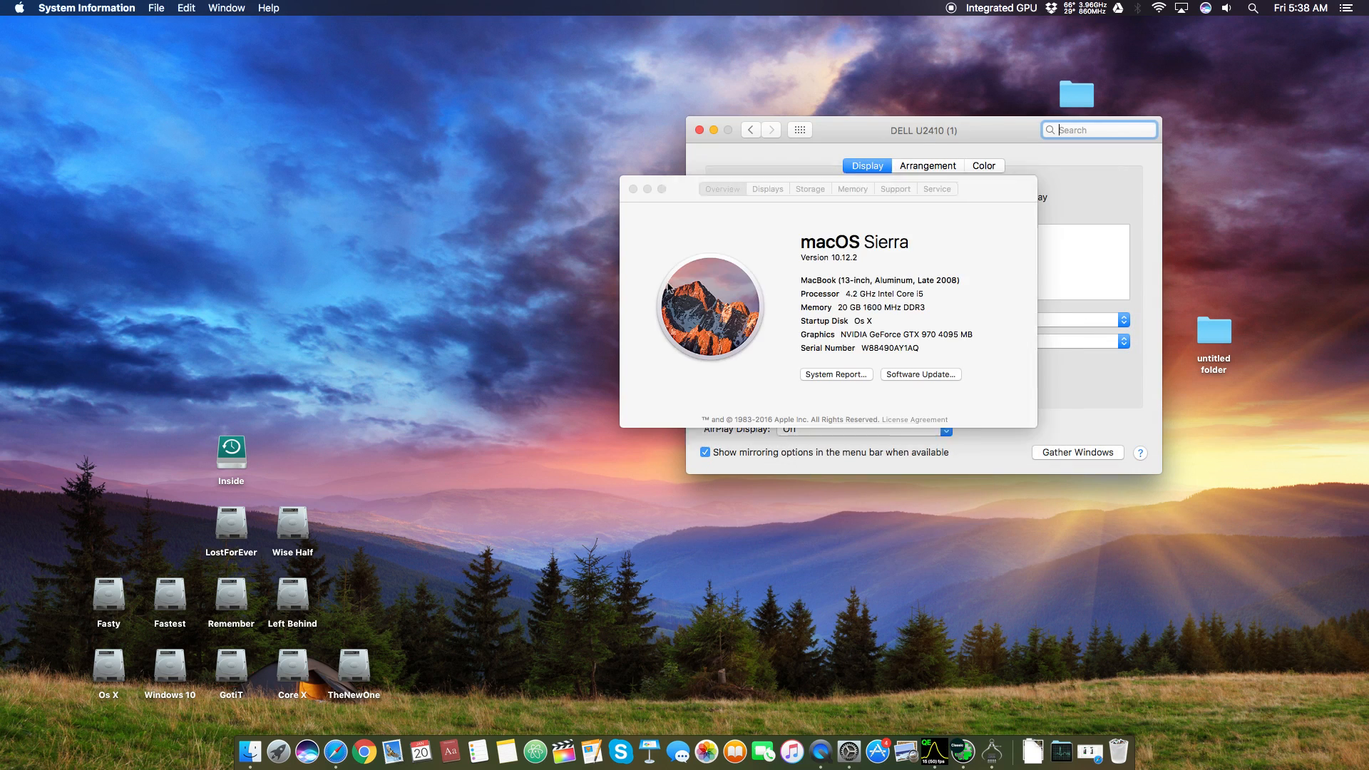
click(835, 375)
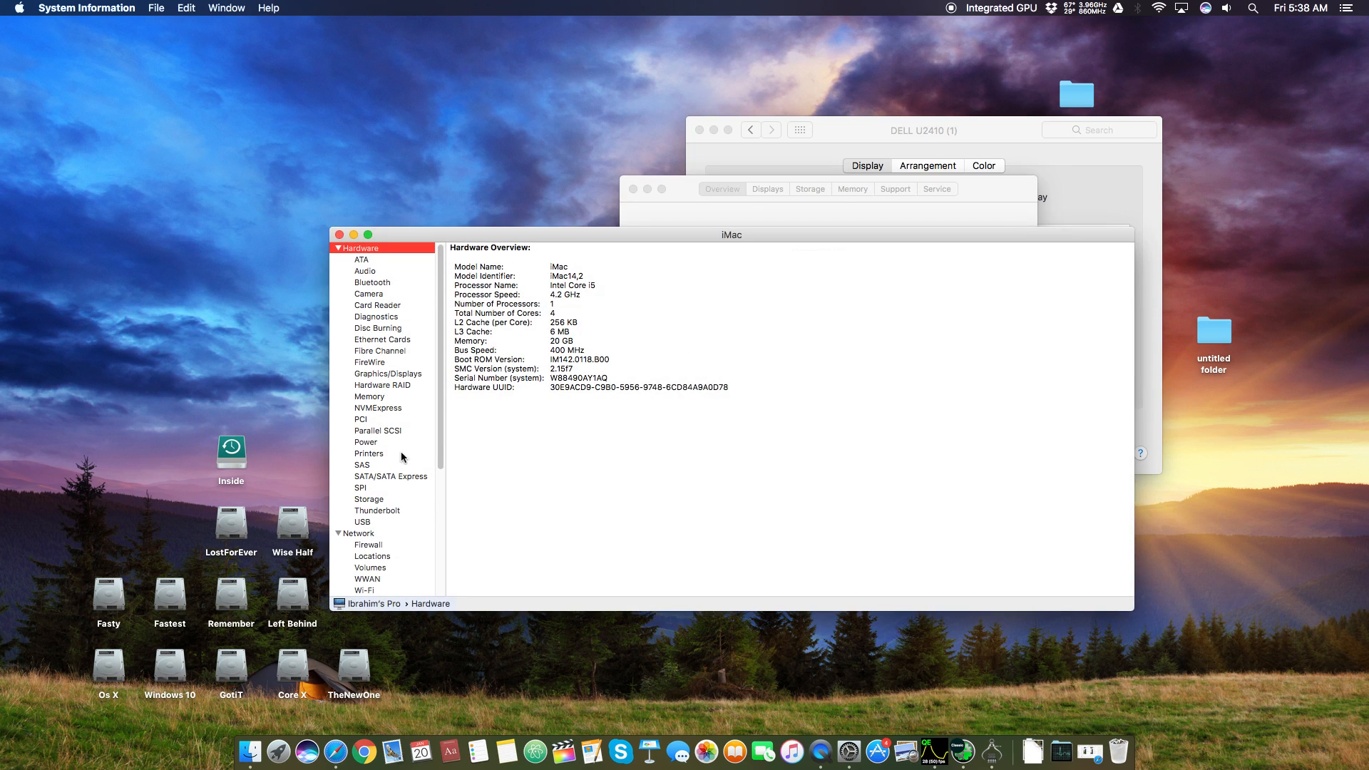
click(388, 374)
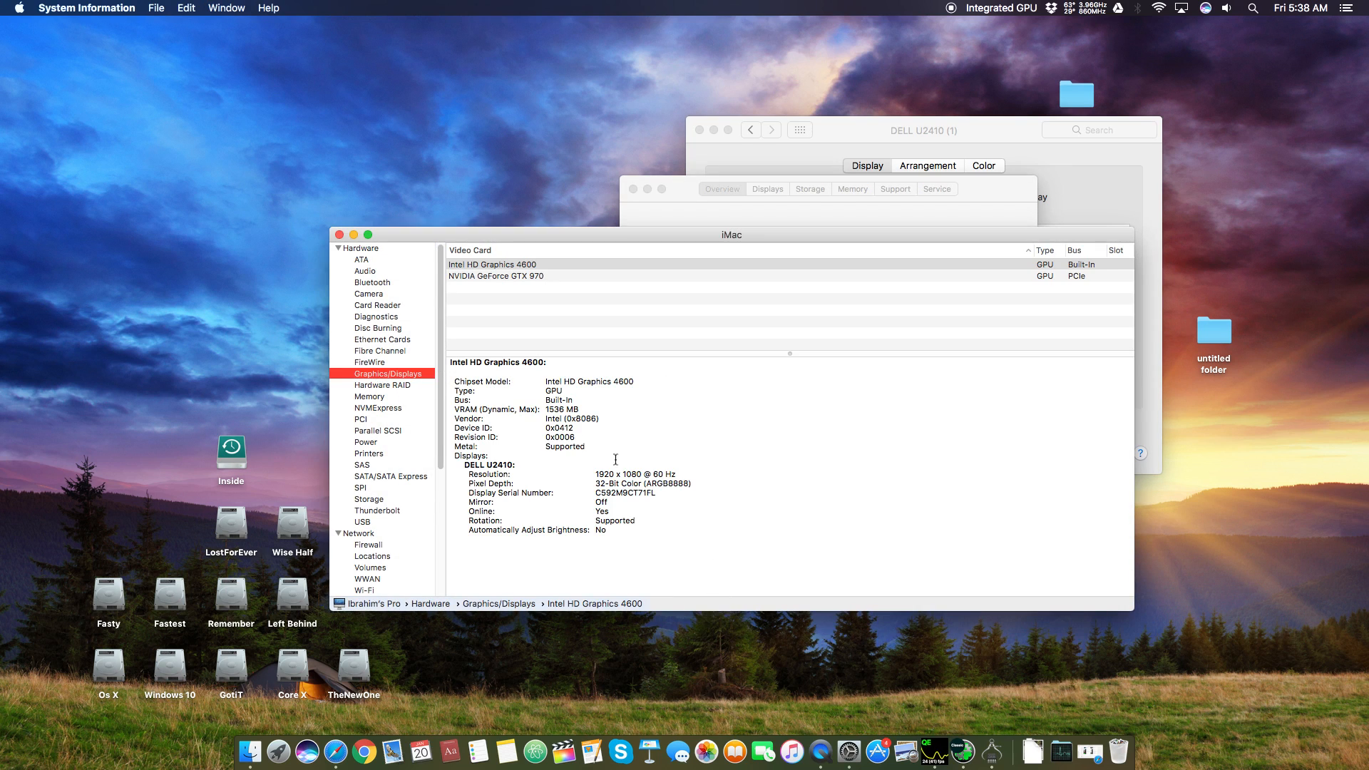
click(492, 263)
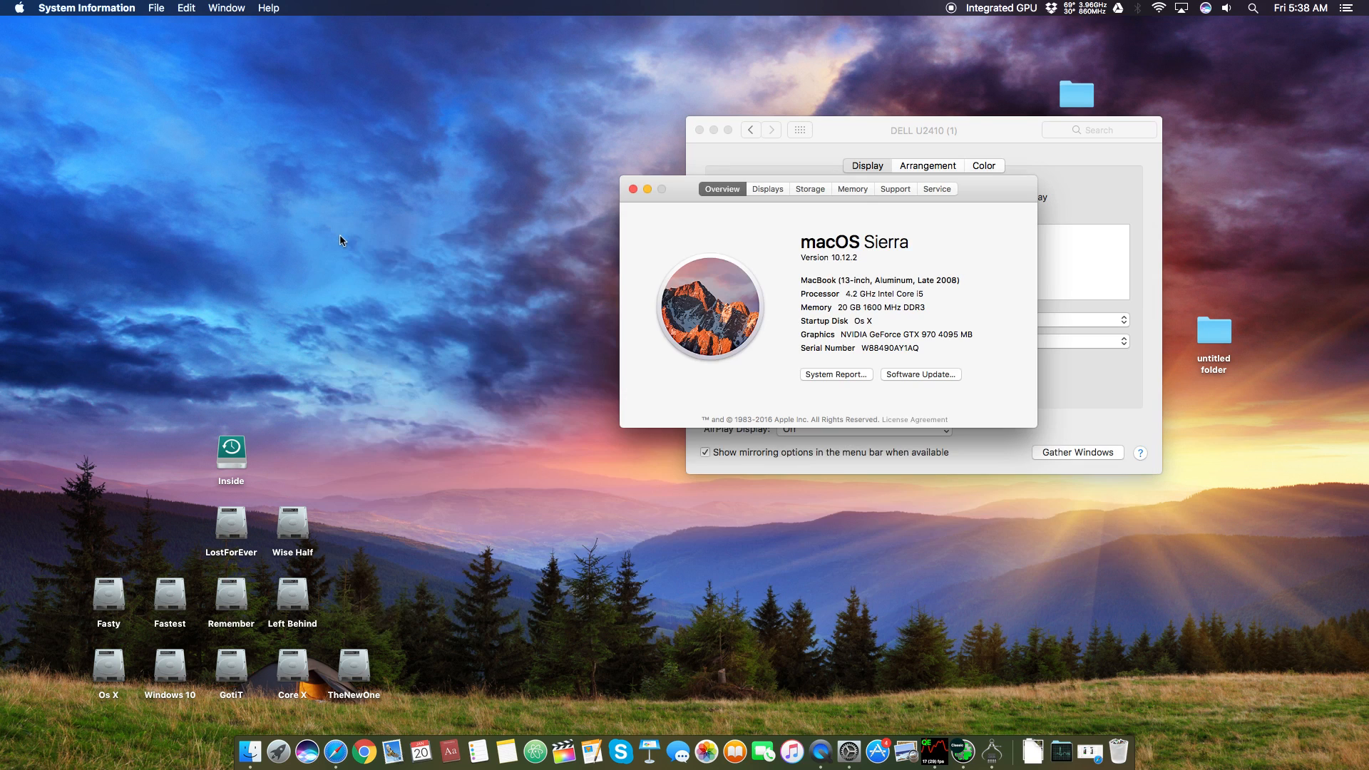
click(798, 130)
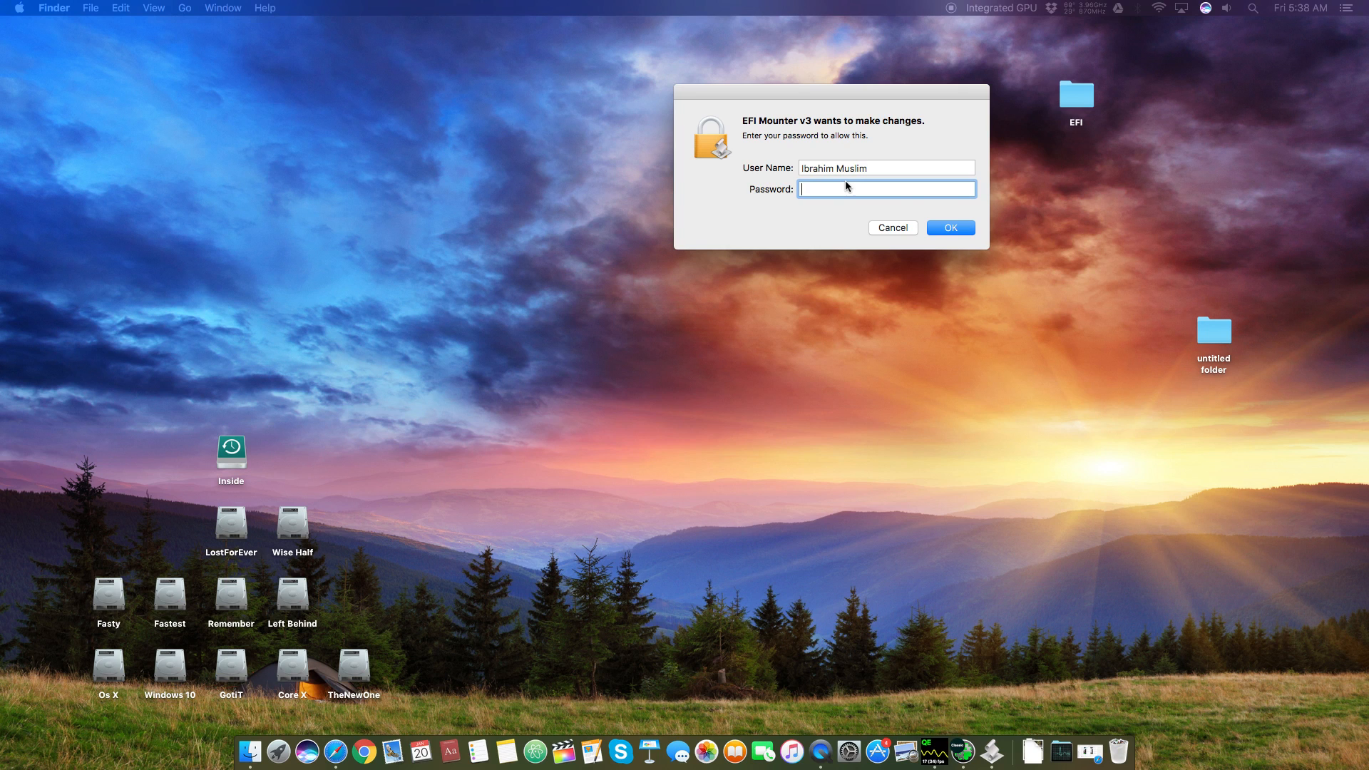
Step: Enter the account password to authorise EFI Mounter v3 so Clover Configurator starts
click(950, 227)
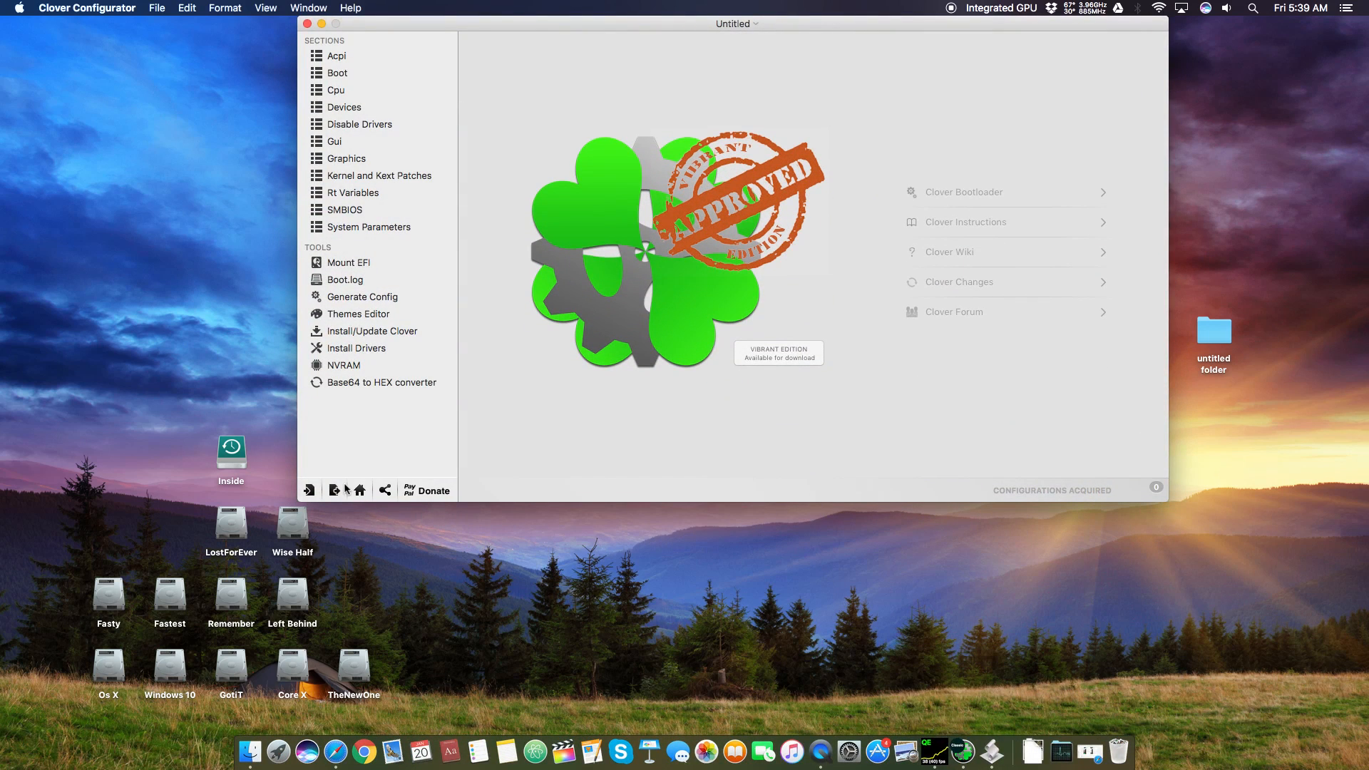
Step: Mount the EFI partition via Mount EFI and load EFI/CLOVER/config.plist
click(348, 262)
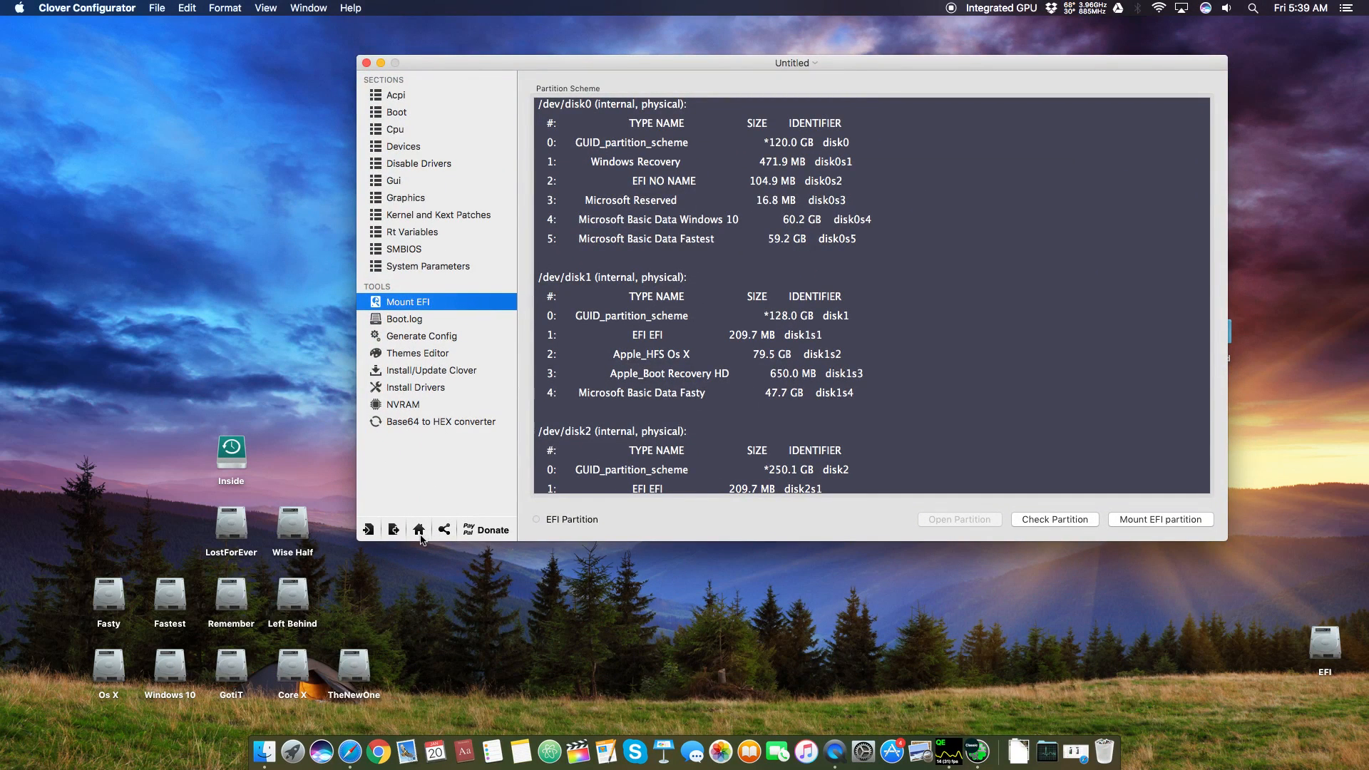
click(418, 529)
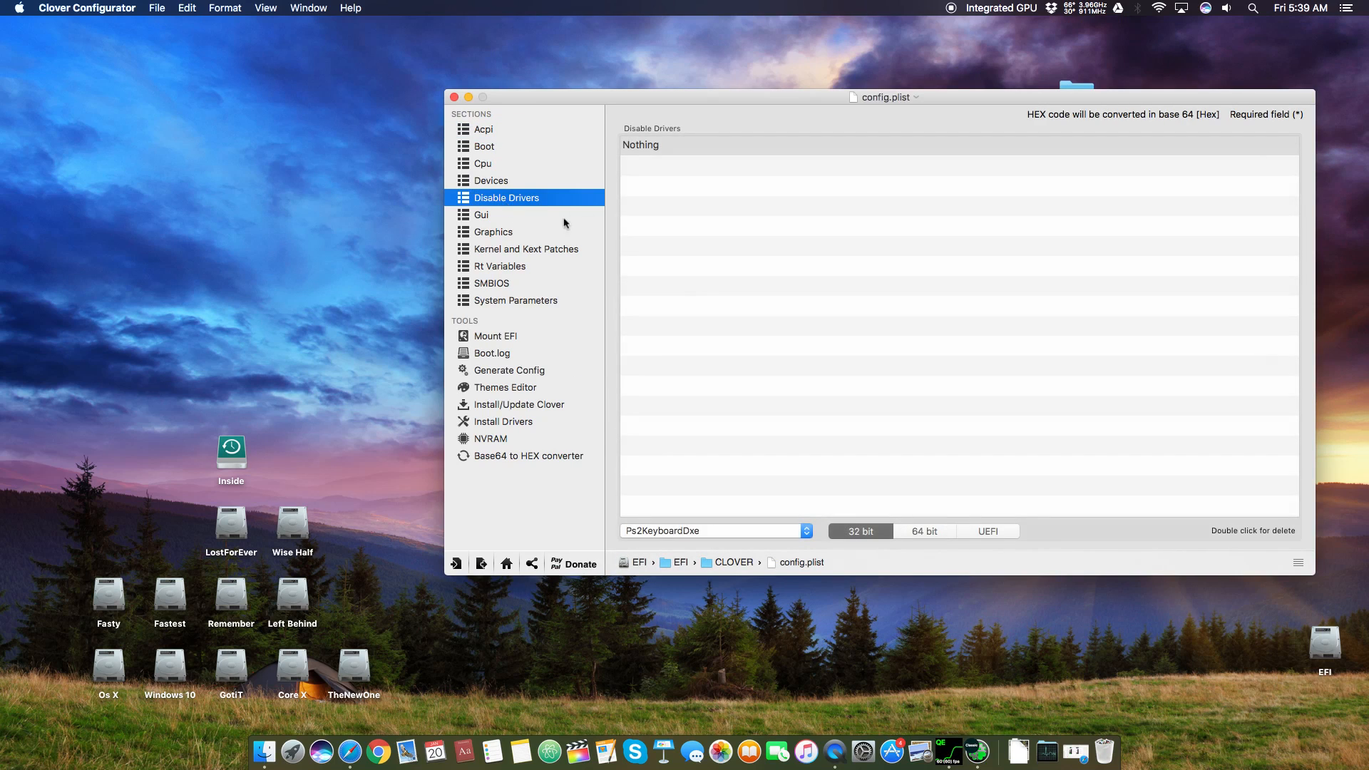
Step: Verify Inject Intel in Graphics, review Boot, Cpu and Acpi sections, then close config.plist
click(492, 231)
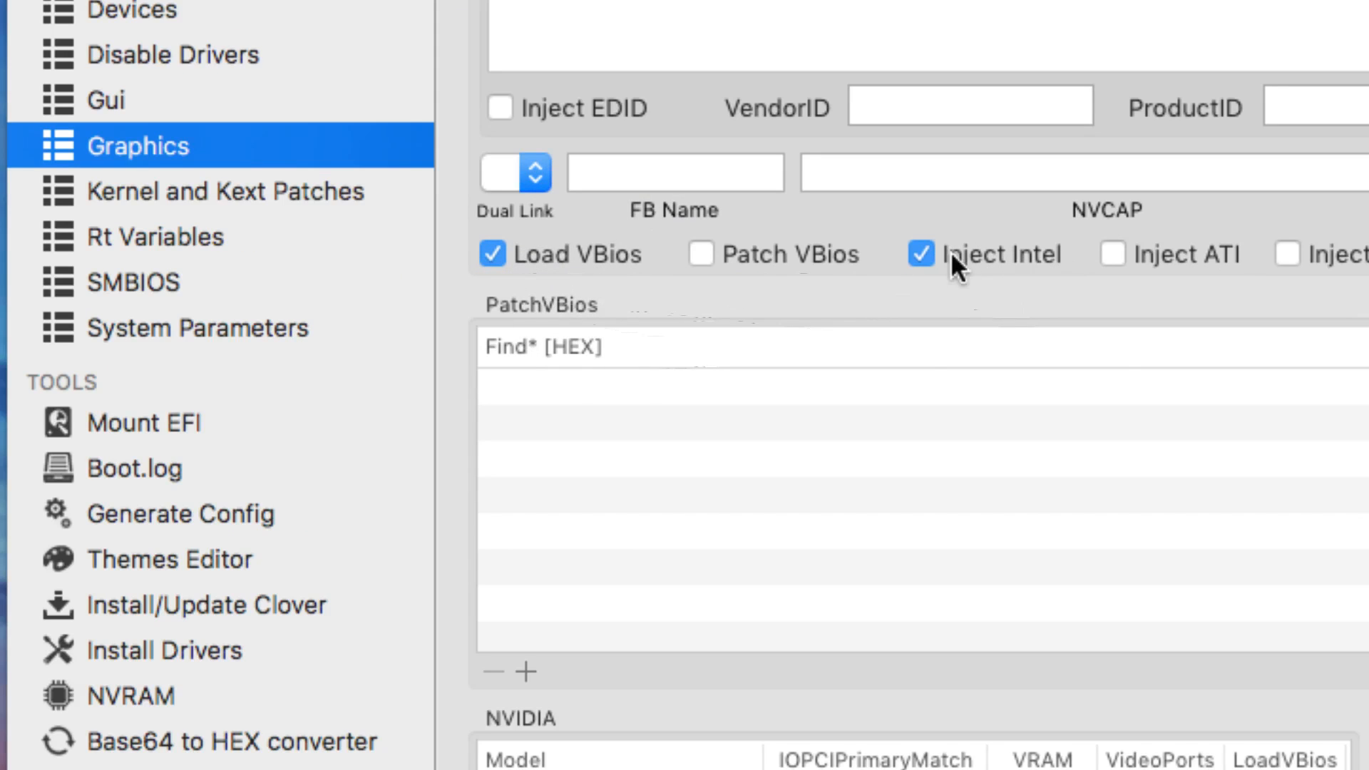
mouse_move(999, 274)
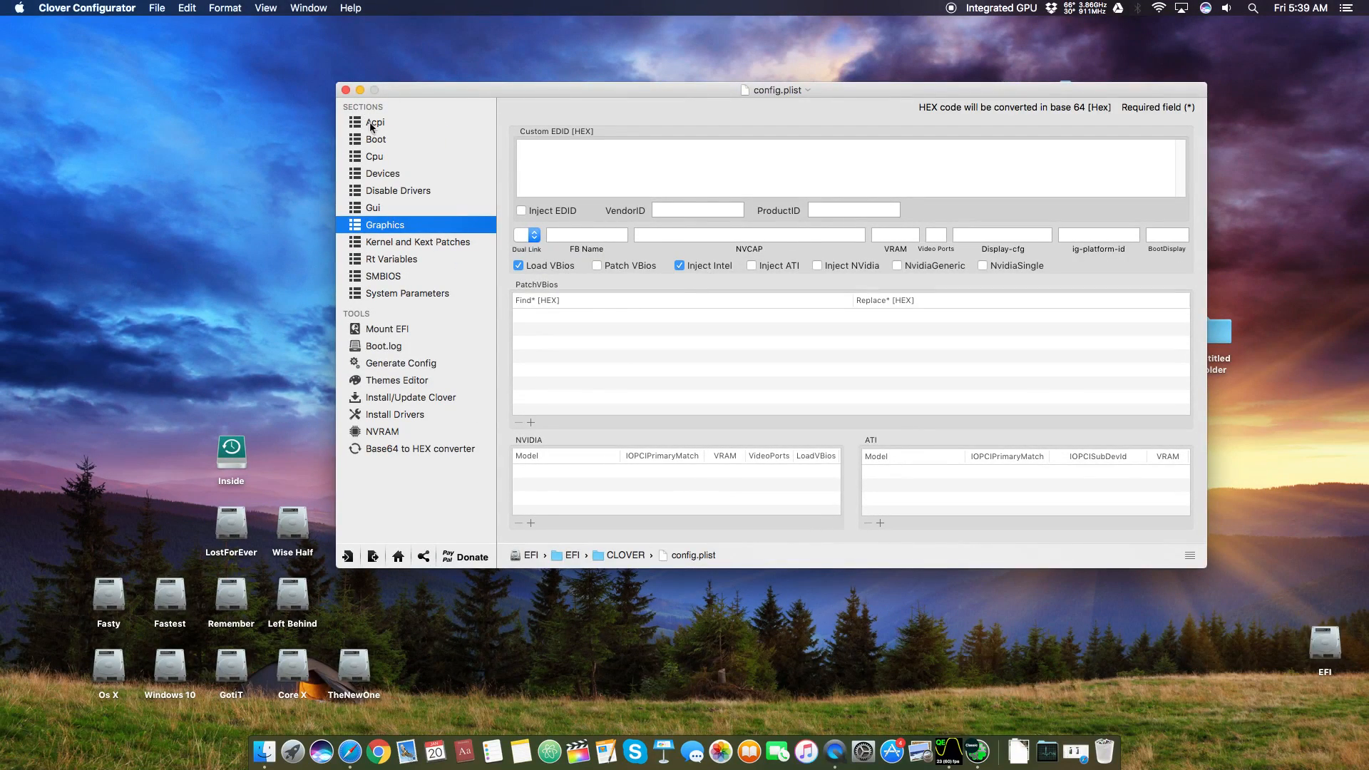
click(375, 138)
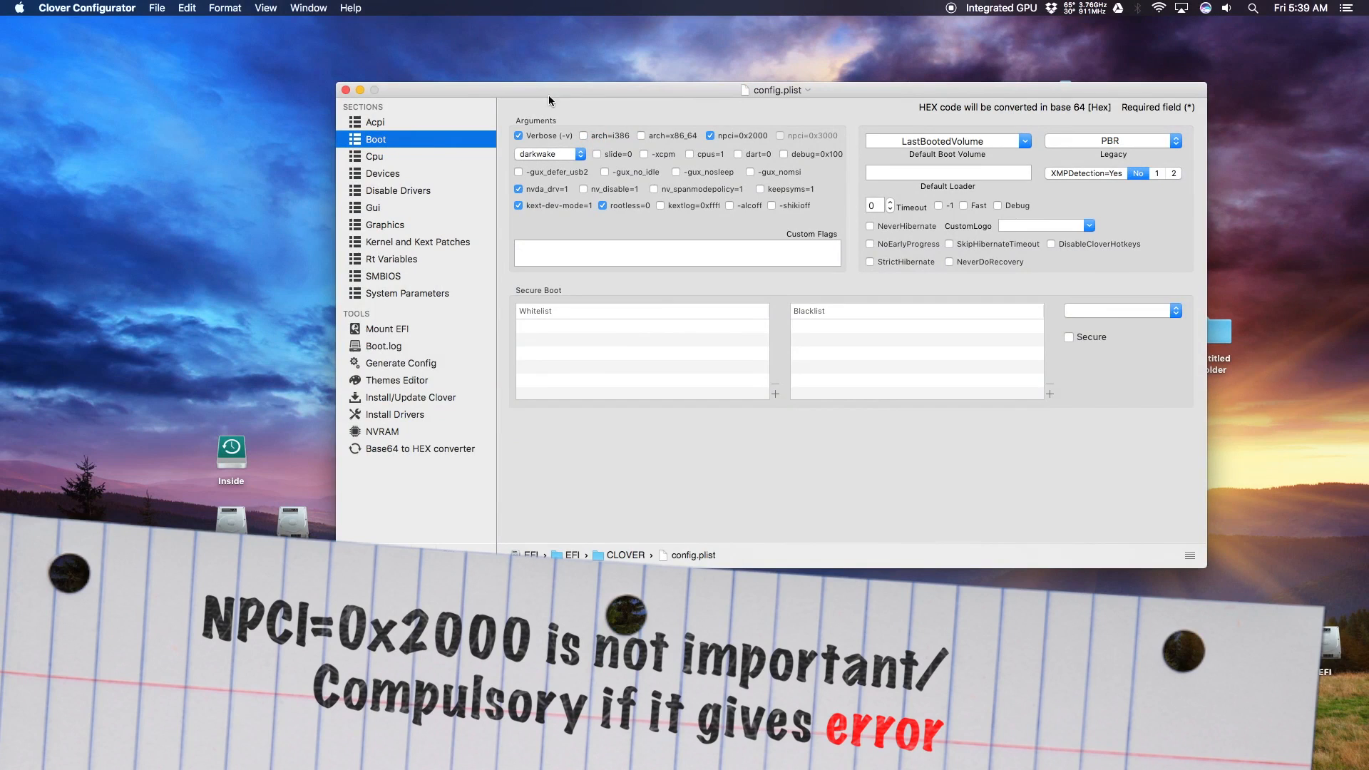
mouse_move(460, 190)
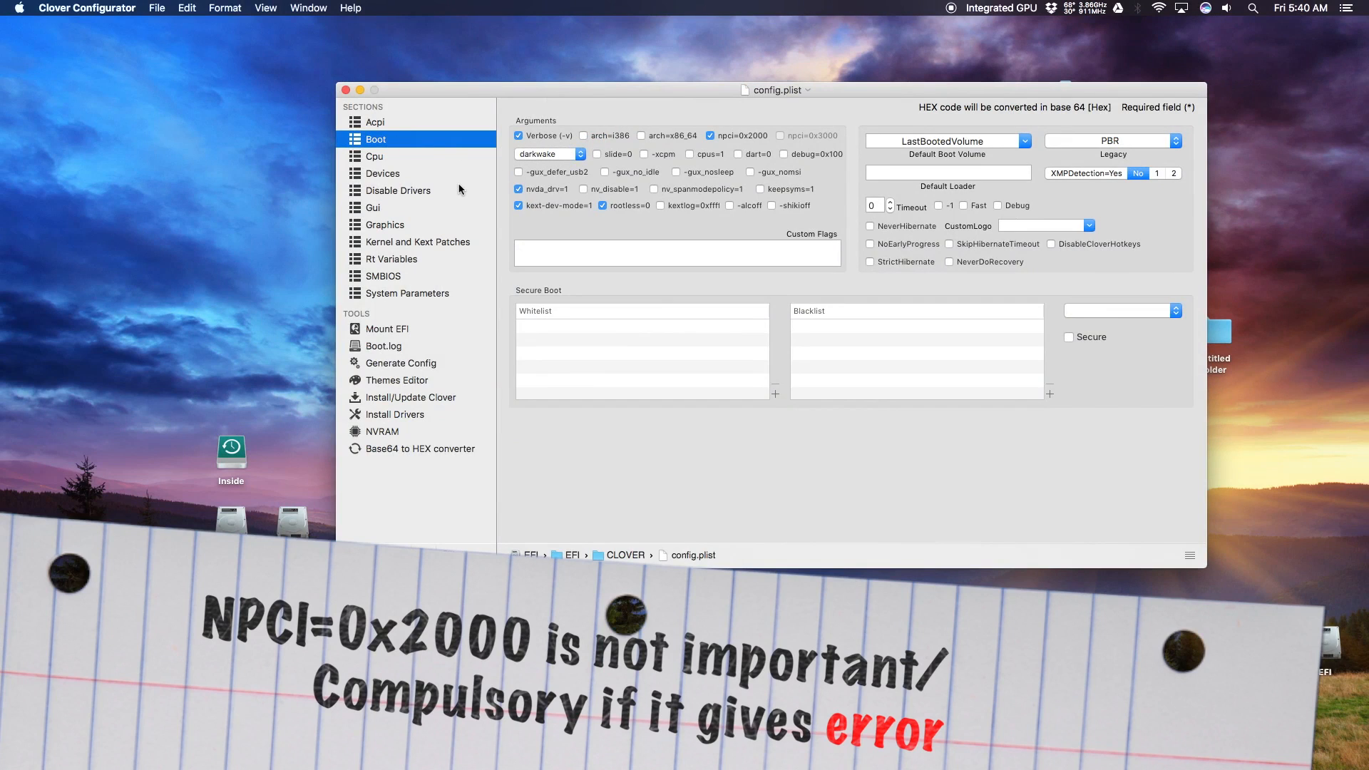
click(375, 157)
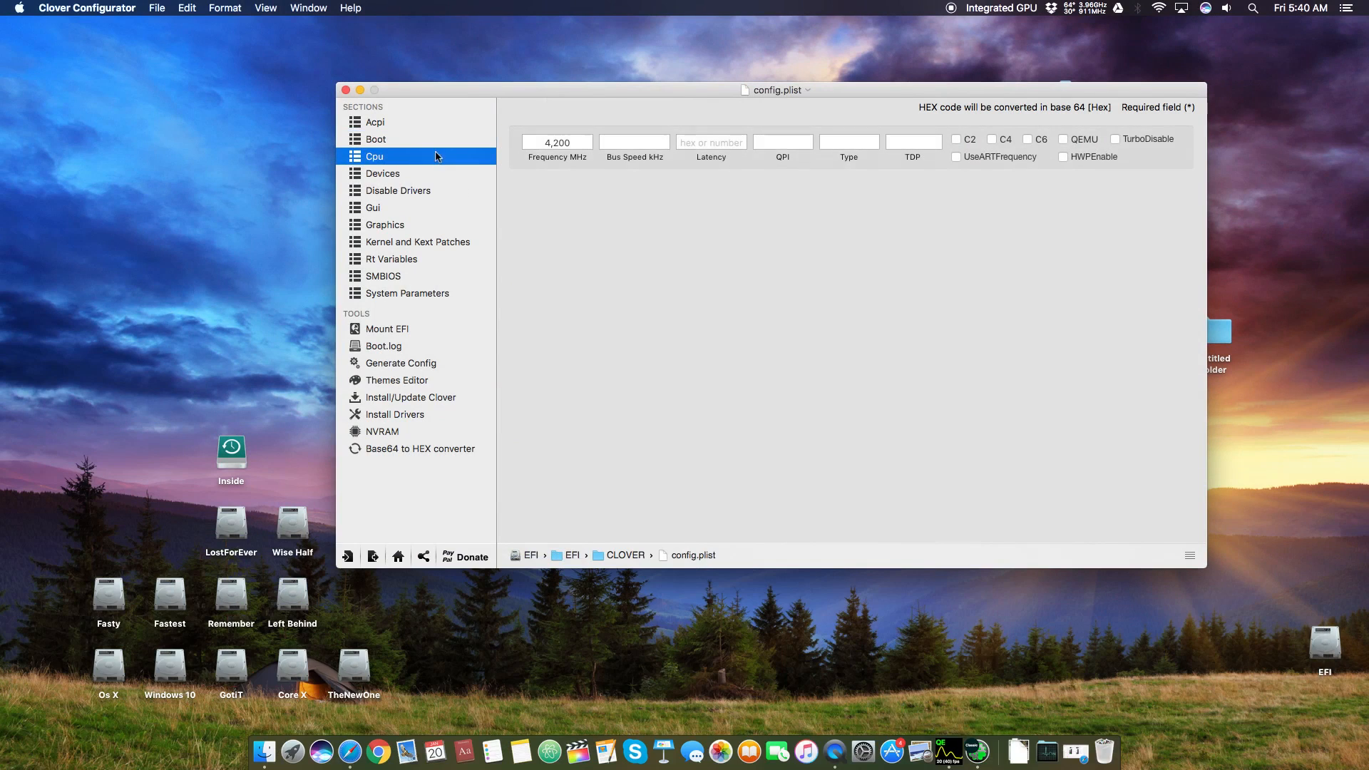
click(374, 123)
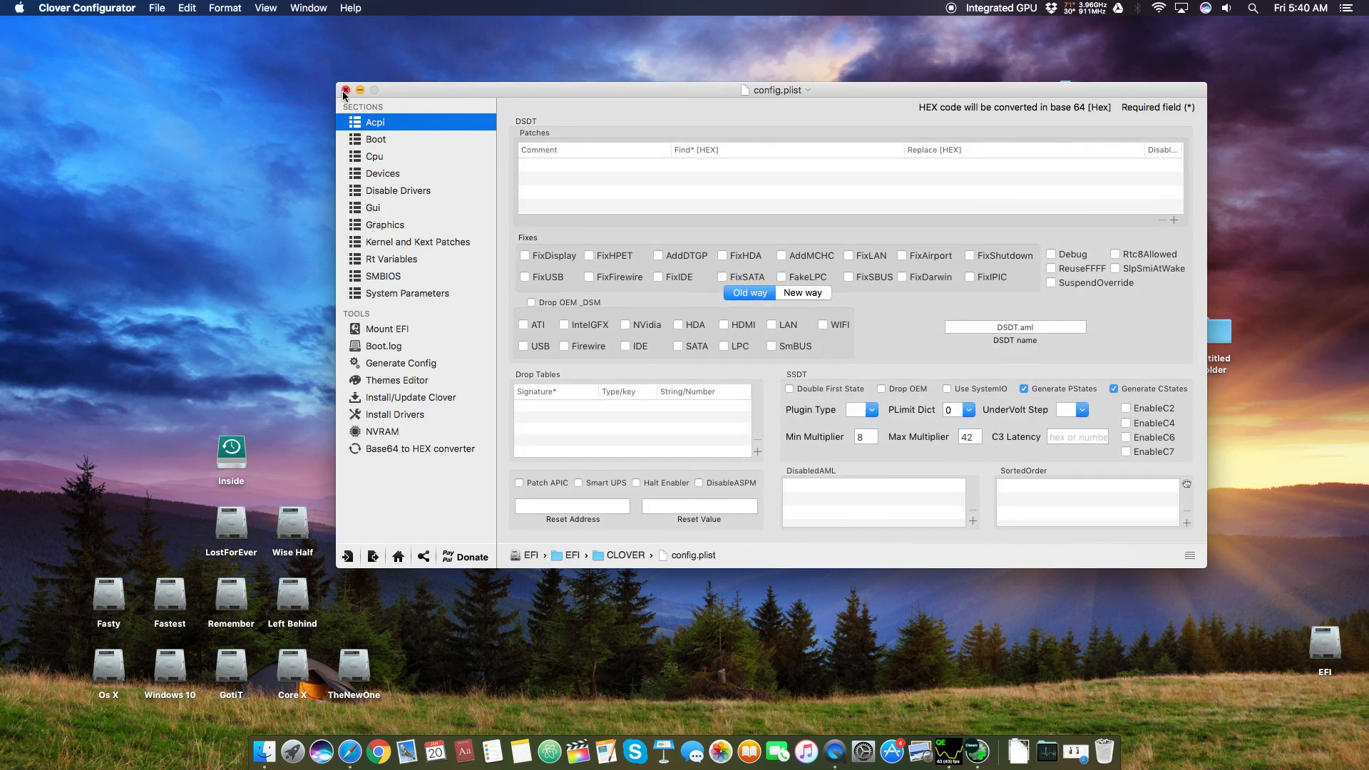
click(345, 90)
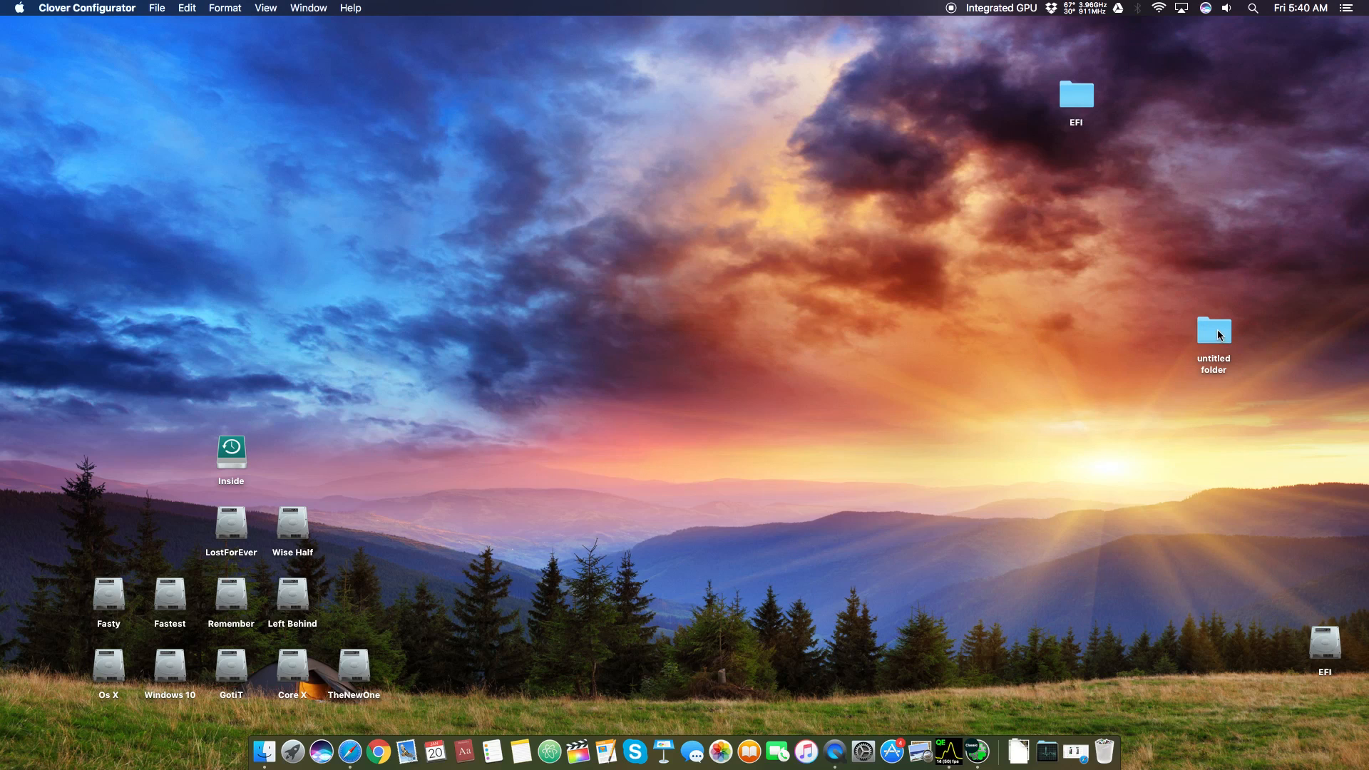
mouse_move(1214, 337)
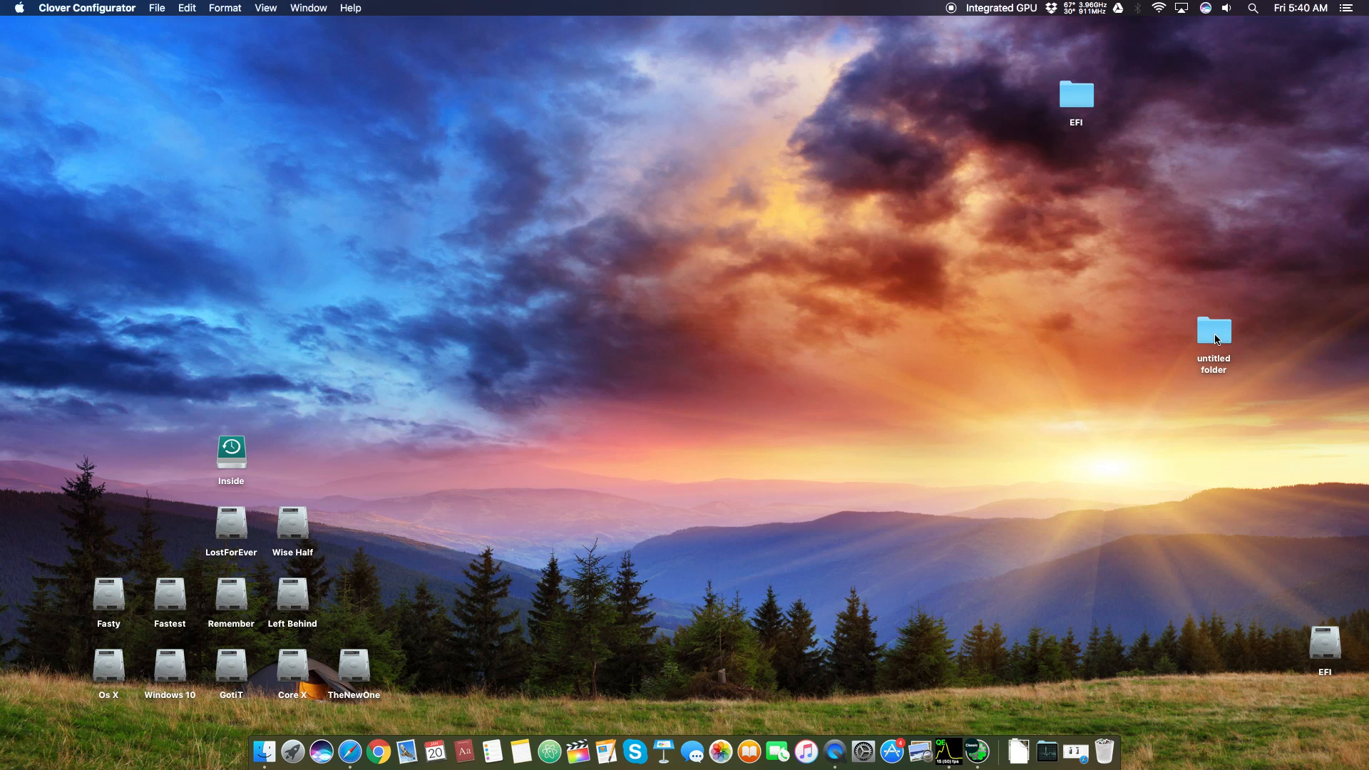
Step: Find the Intel HD4600/4400 Fix folder with a Spotlight search for 'inte hd'
click(1253, 8)
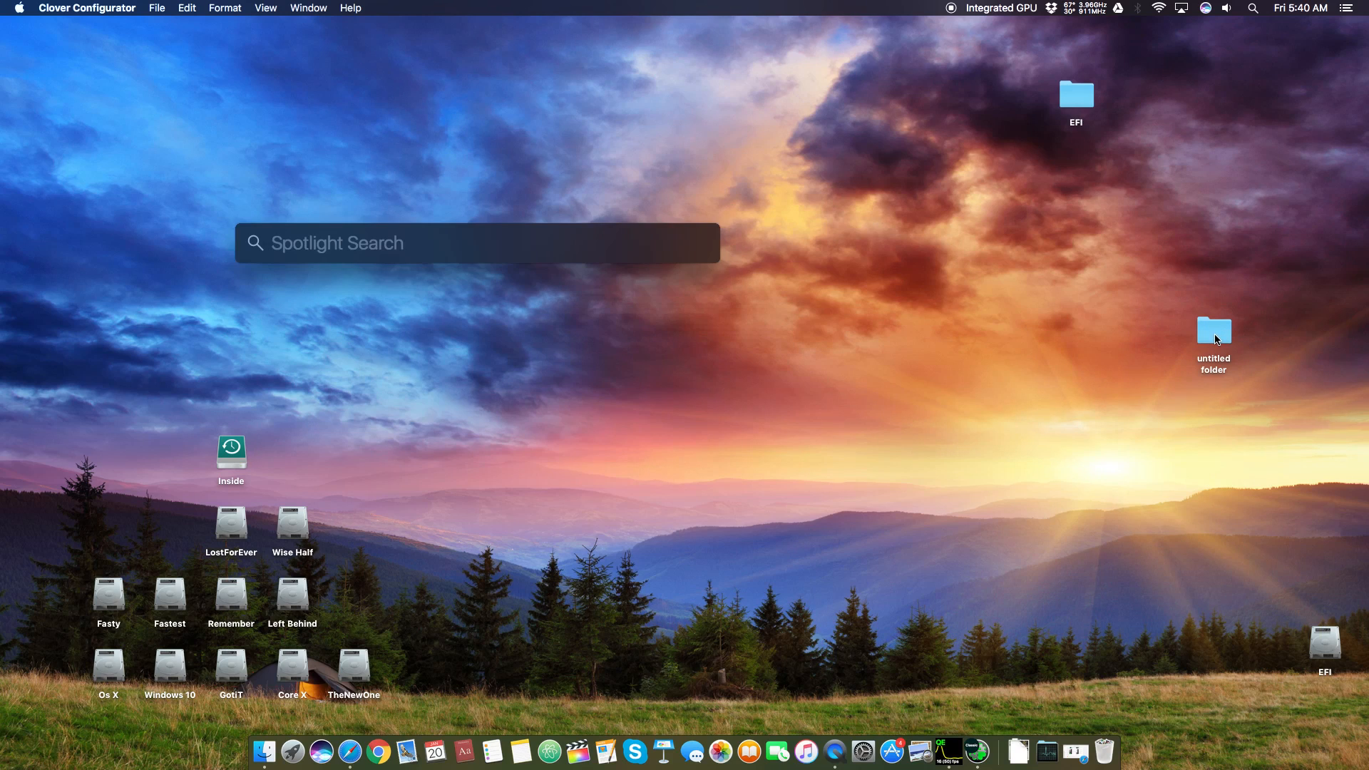
text(inte hd)
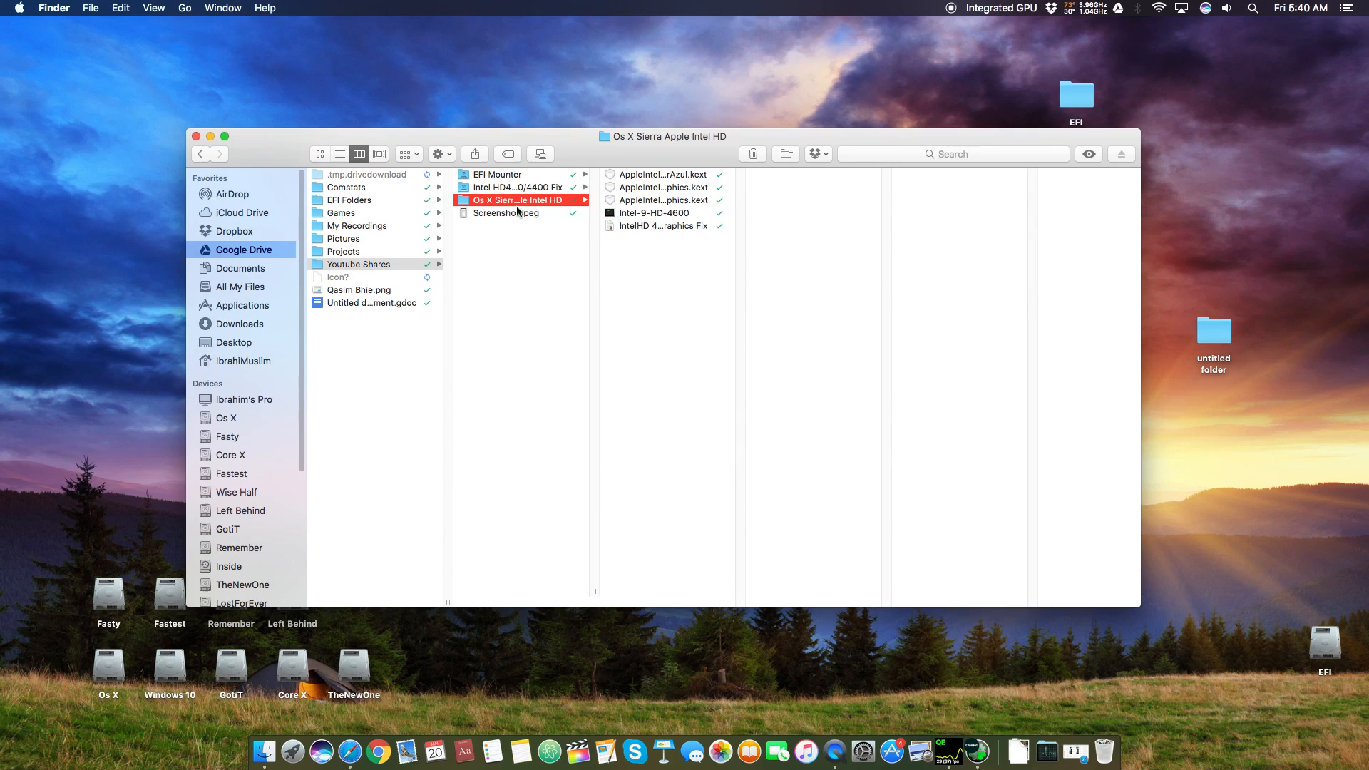
click(516, 187)
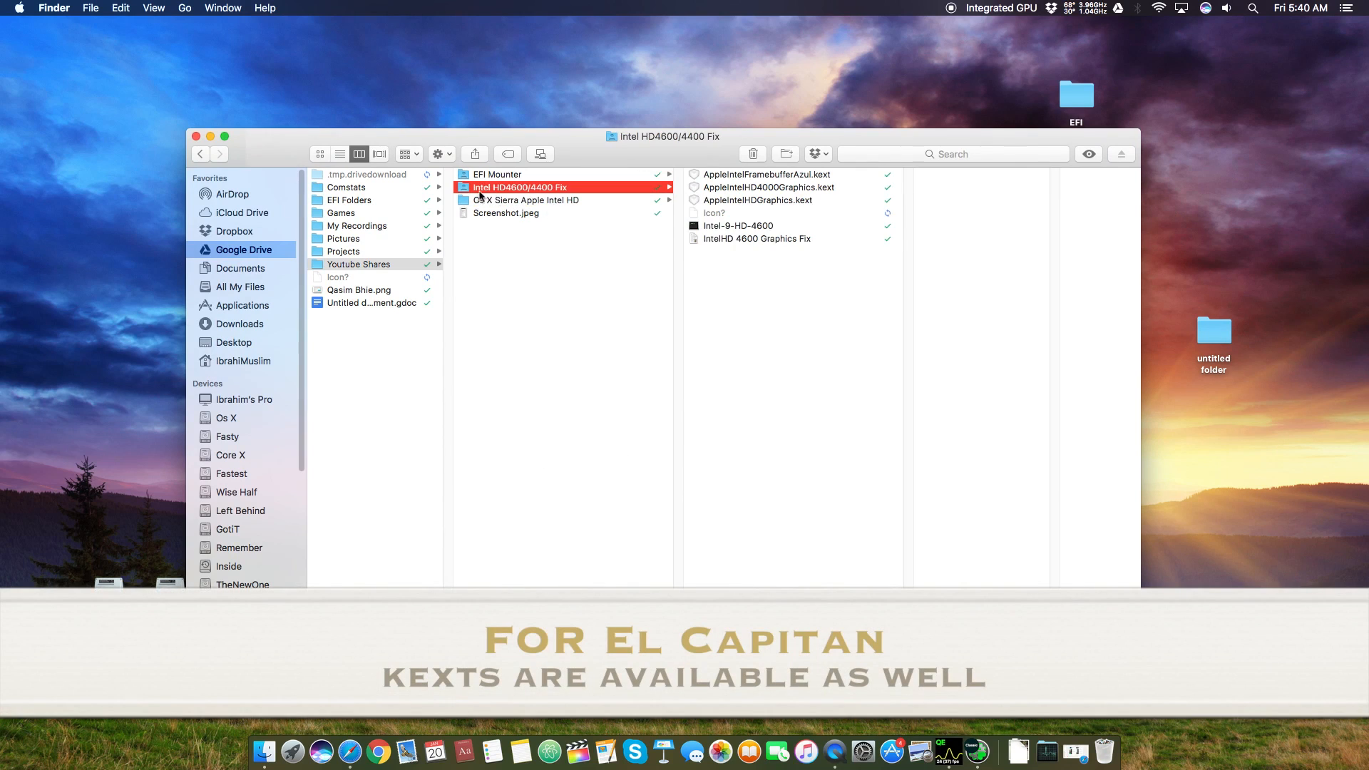
click(526, 200)
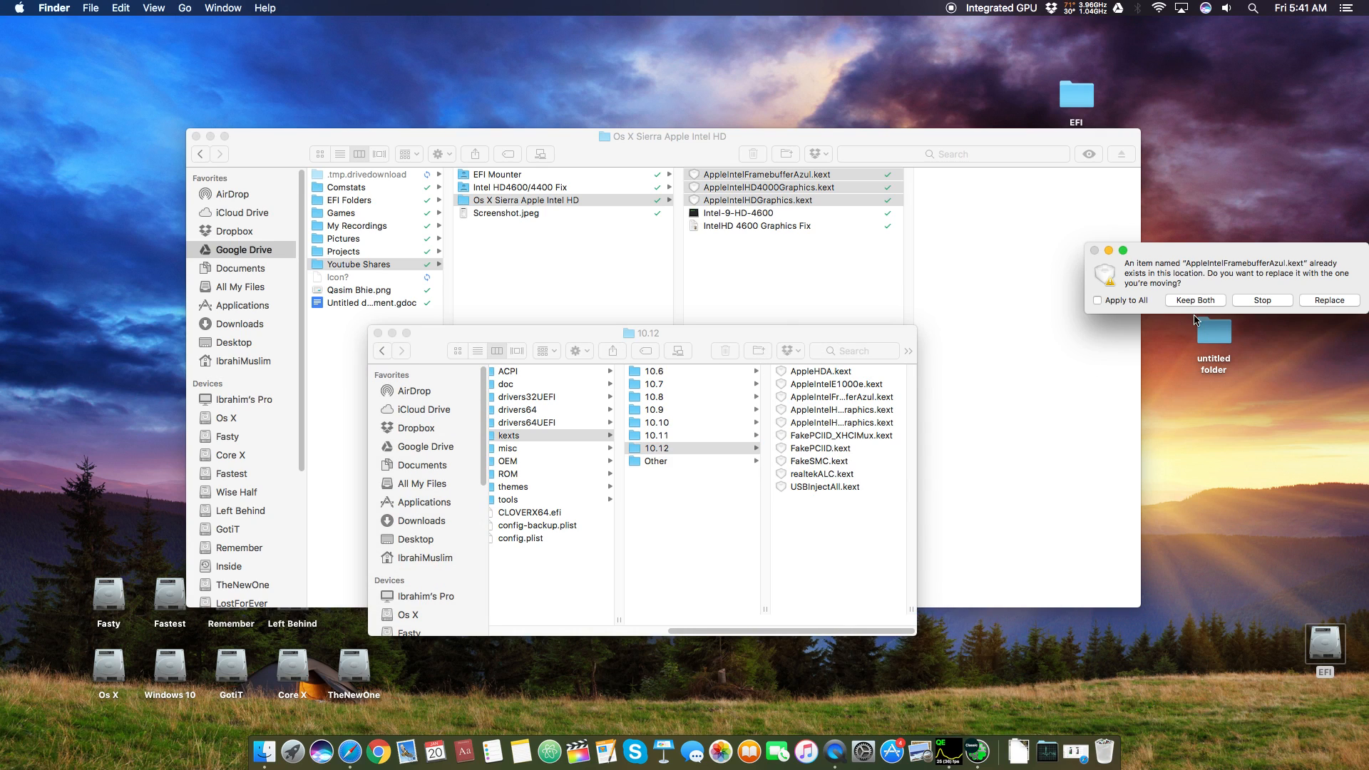
Step: Replace the existing kexts in CLOVER/kexts/10.12 and select the Intel-9-HD-4600 executable
click(1328, 301)
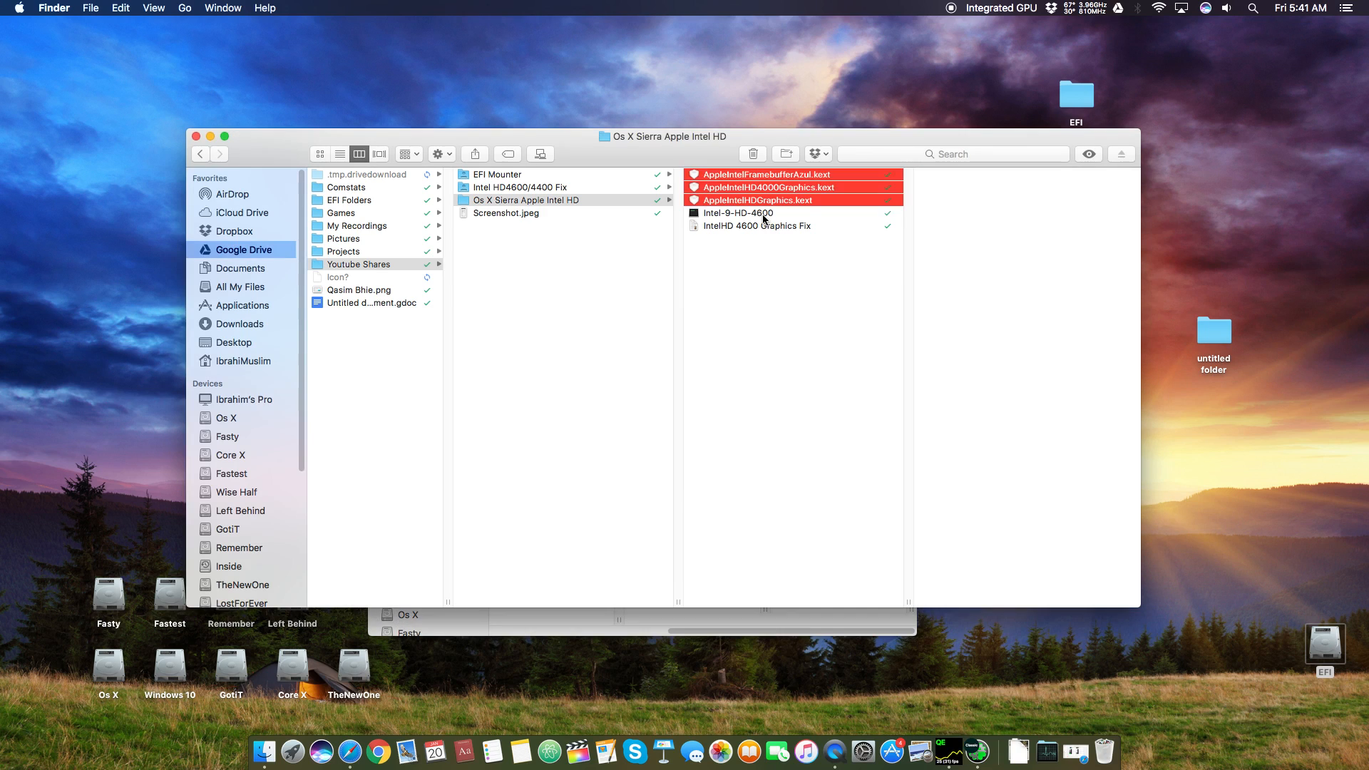
click(738, 212)
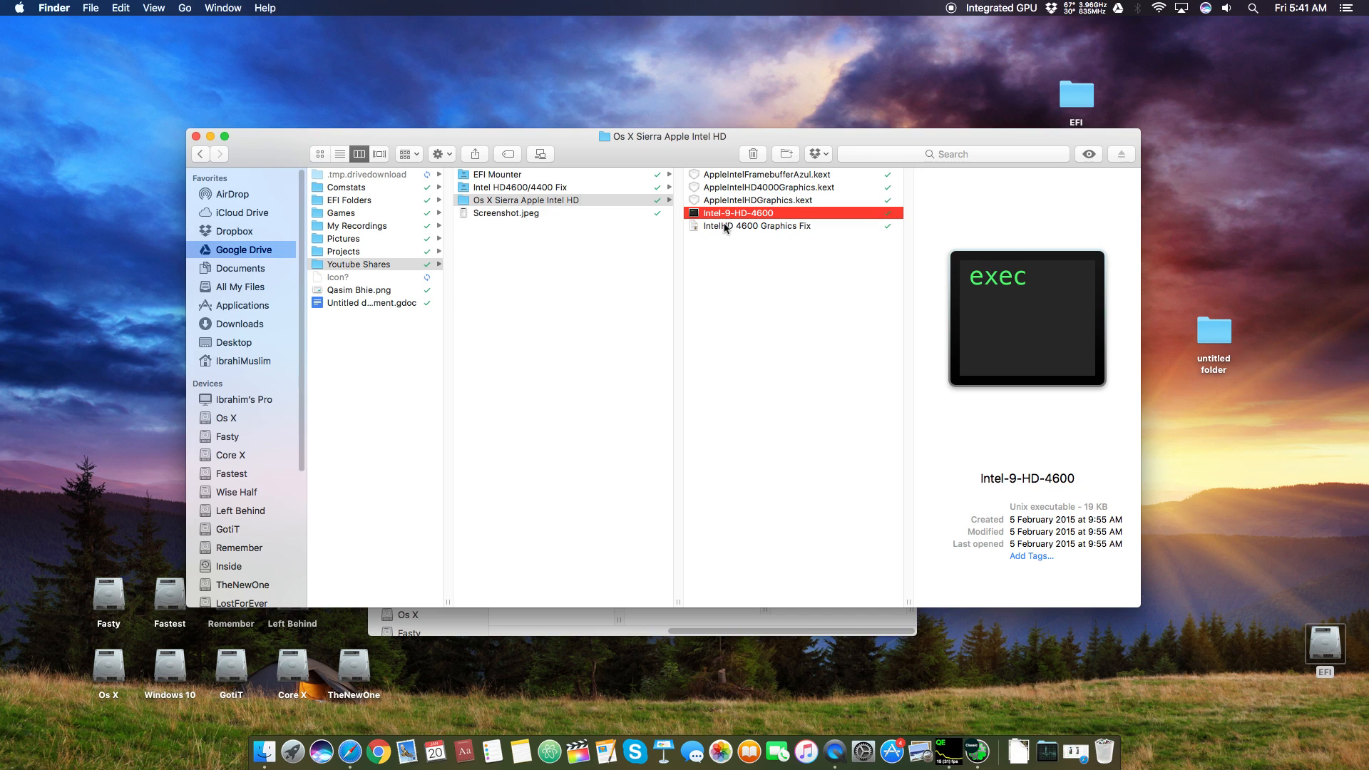
mouse_move(749, 216)
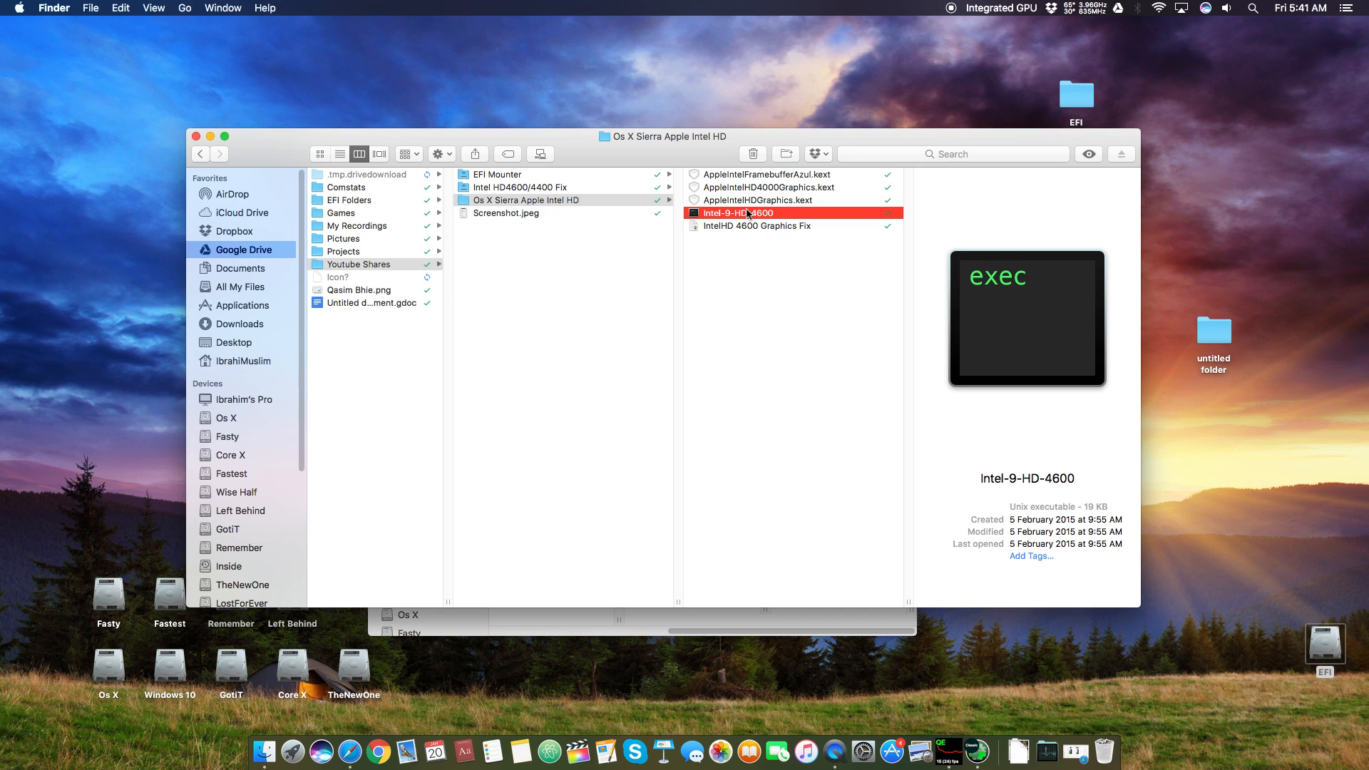
mouse_move(803, 227)
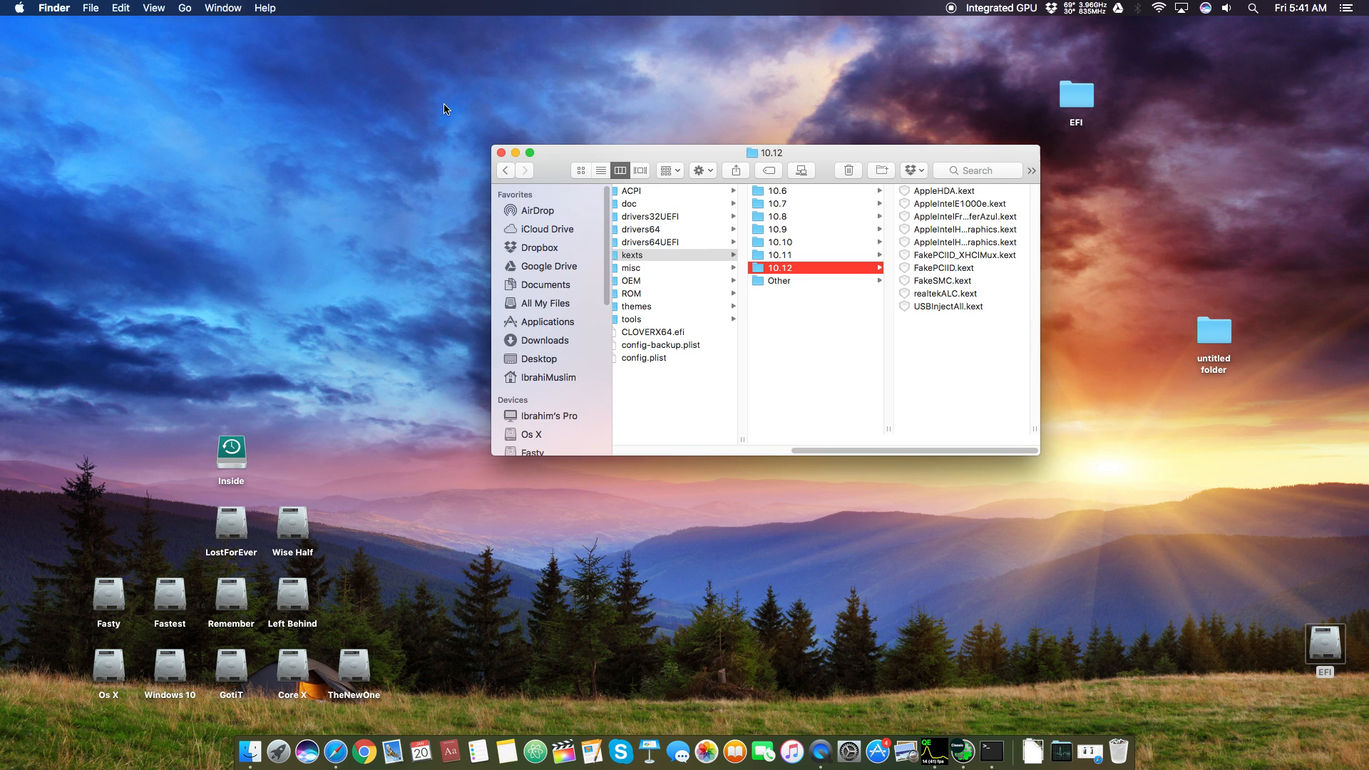
Step: Check NVRAM and the Install Drivers list to confirm CsmVideoDxe is not installed
click(500, 152)
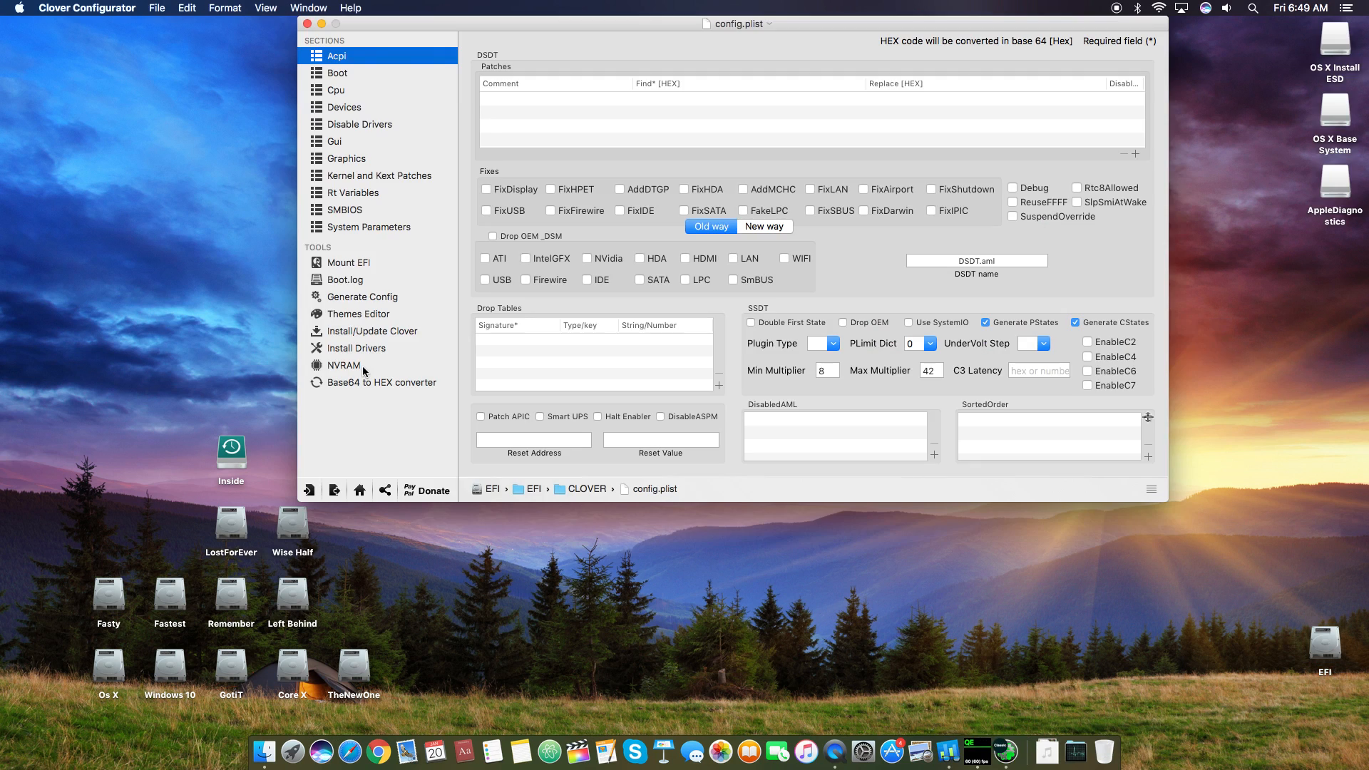
click(344, 365)
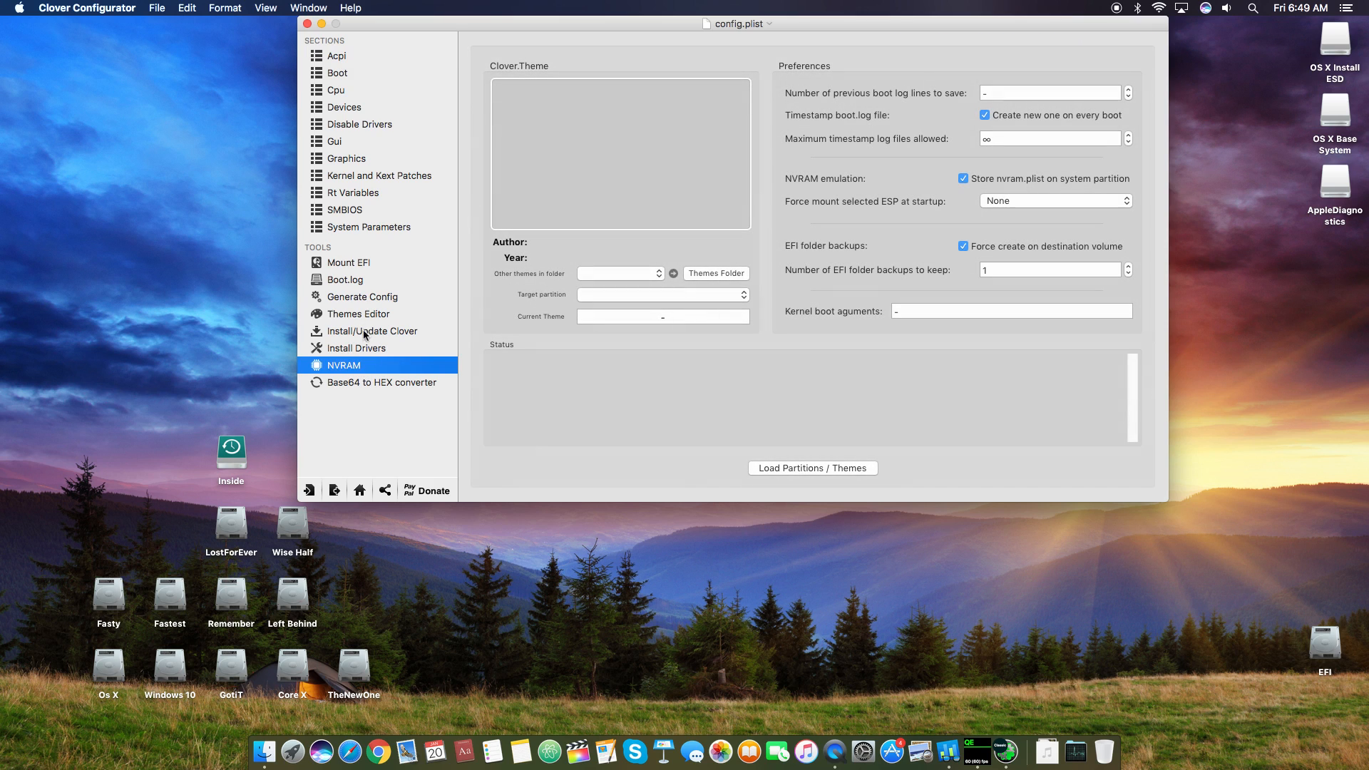
click(355, 348)
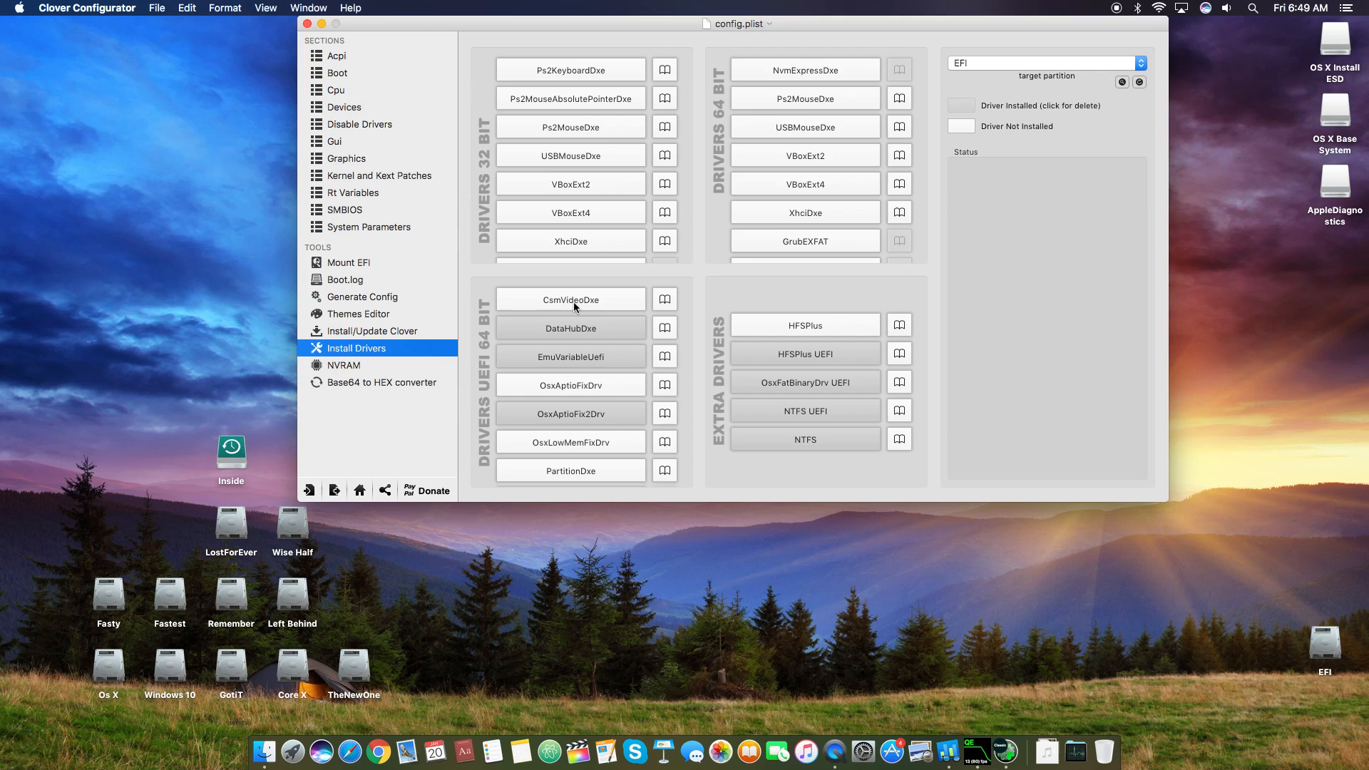
mouse_move(510, 230)
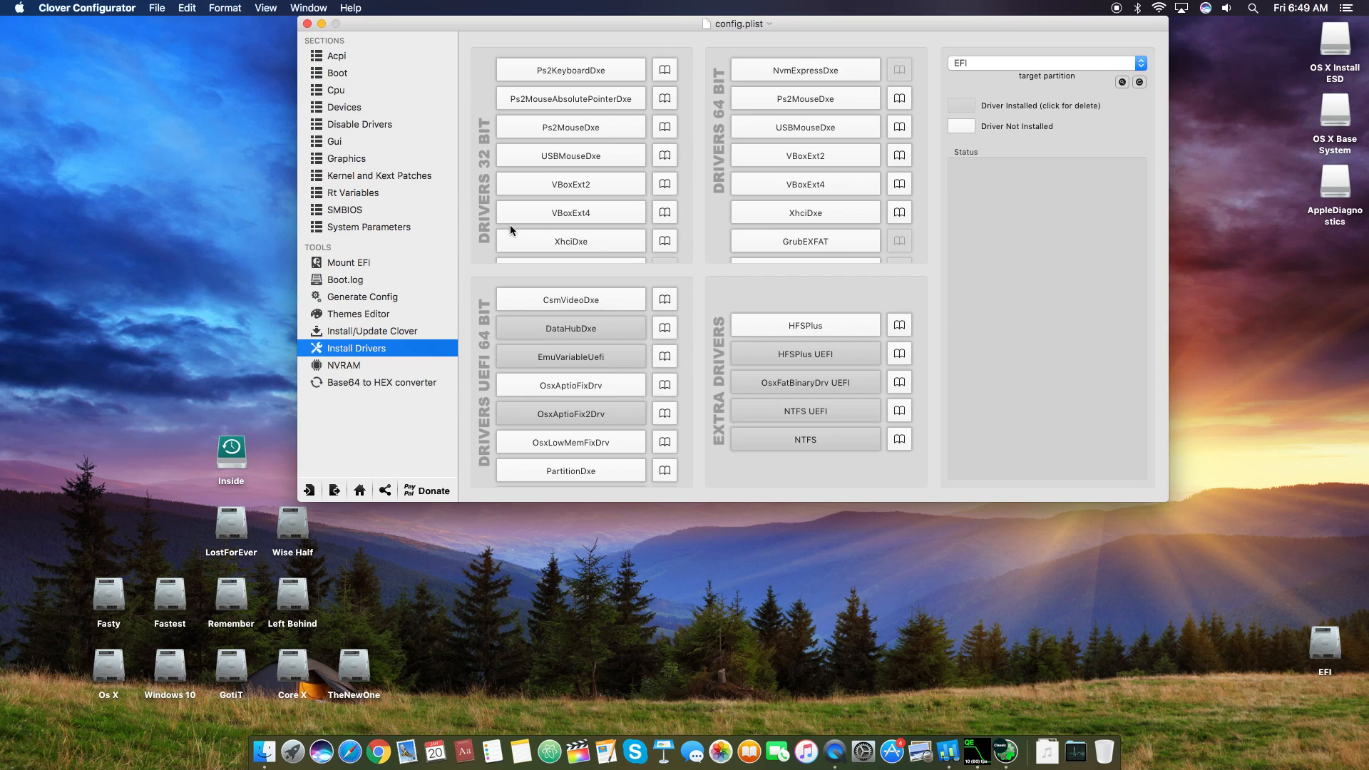
mouse_move(590, 291)
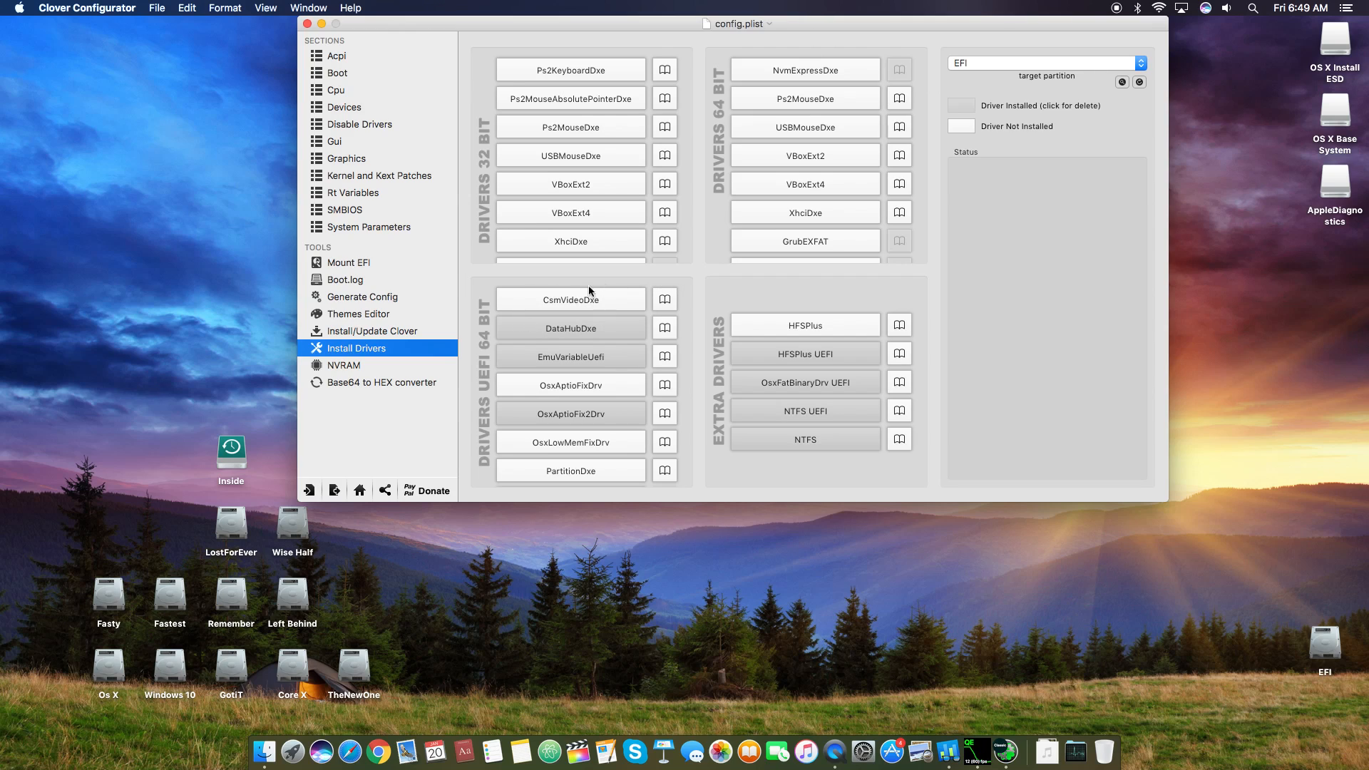
mouse_move(627, 233)
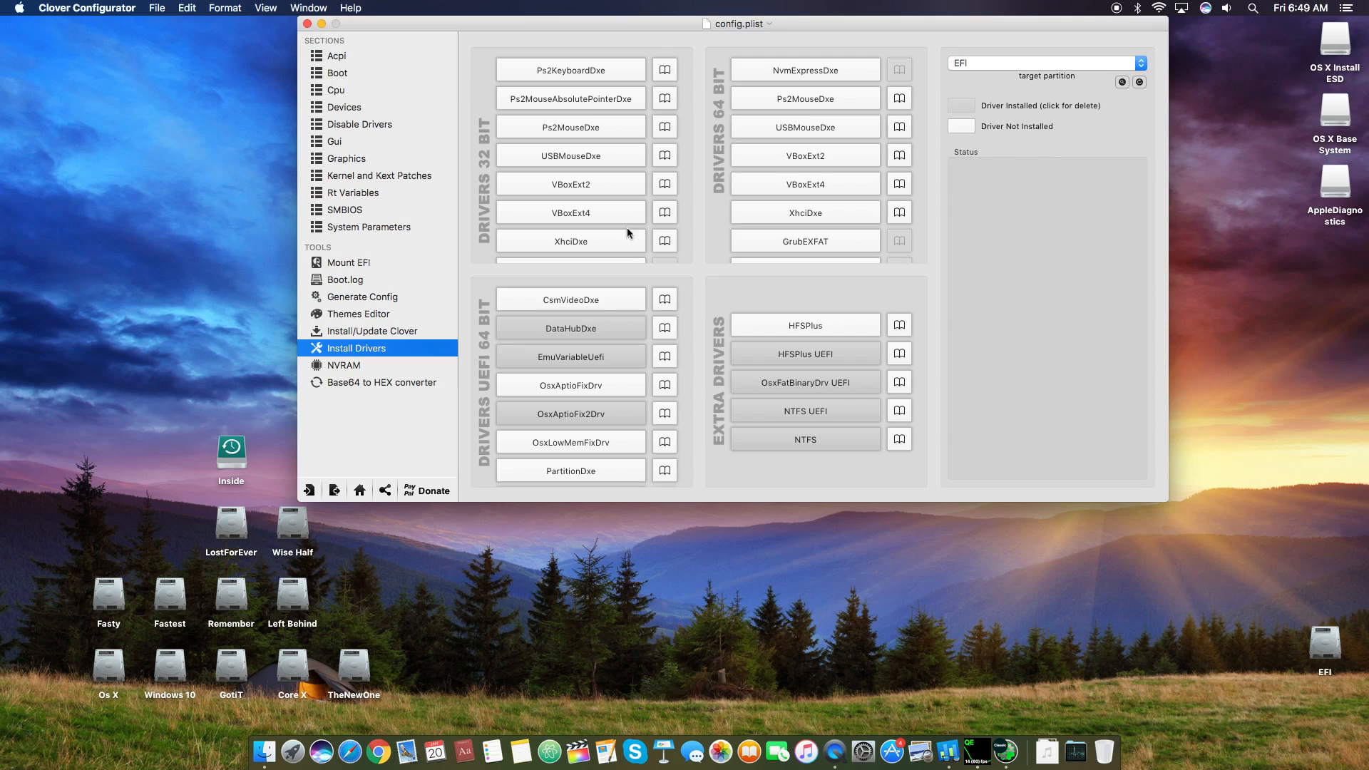
mouse_move(601, 302)
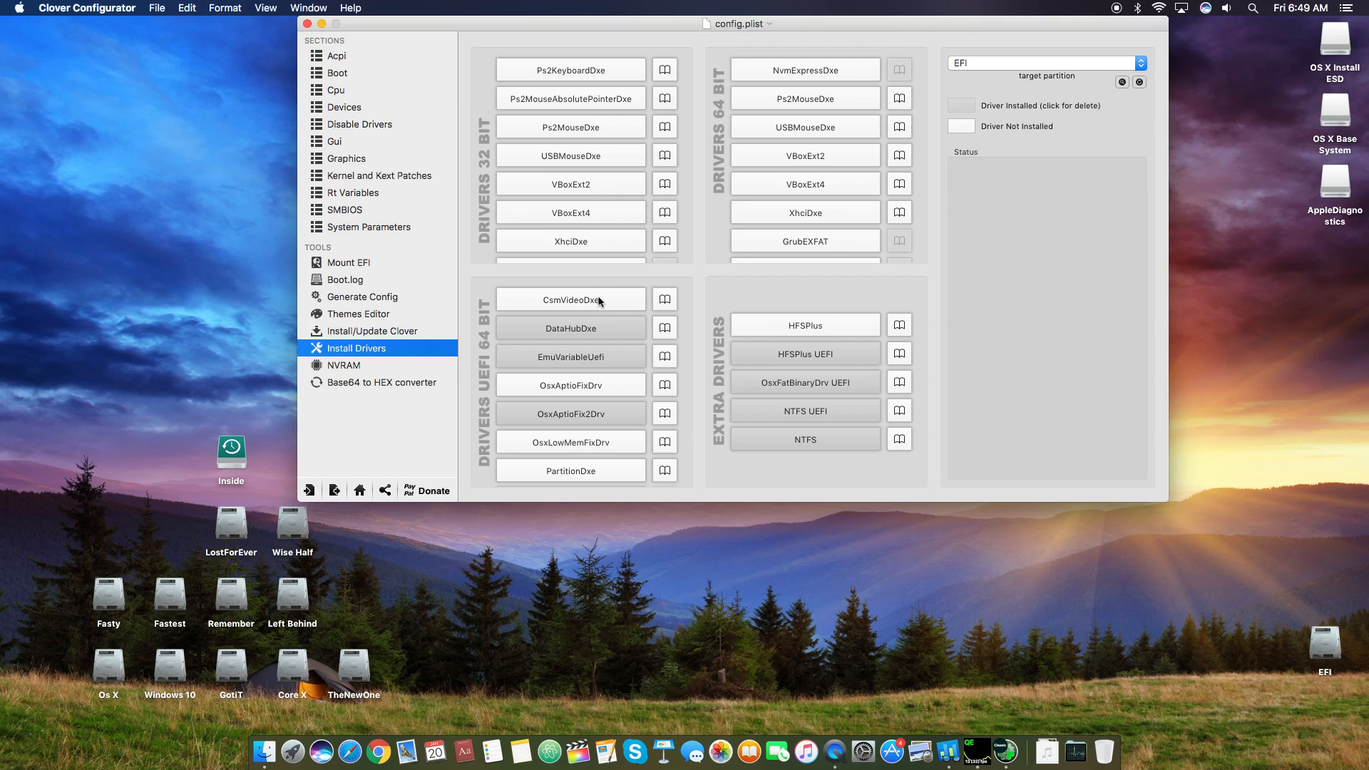
mouse_move(428, 232)
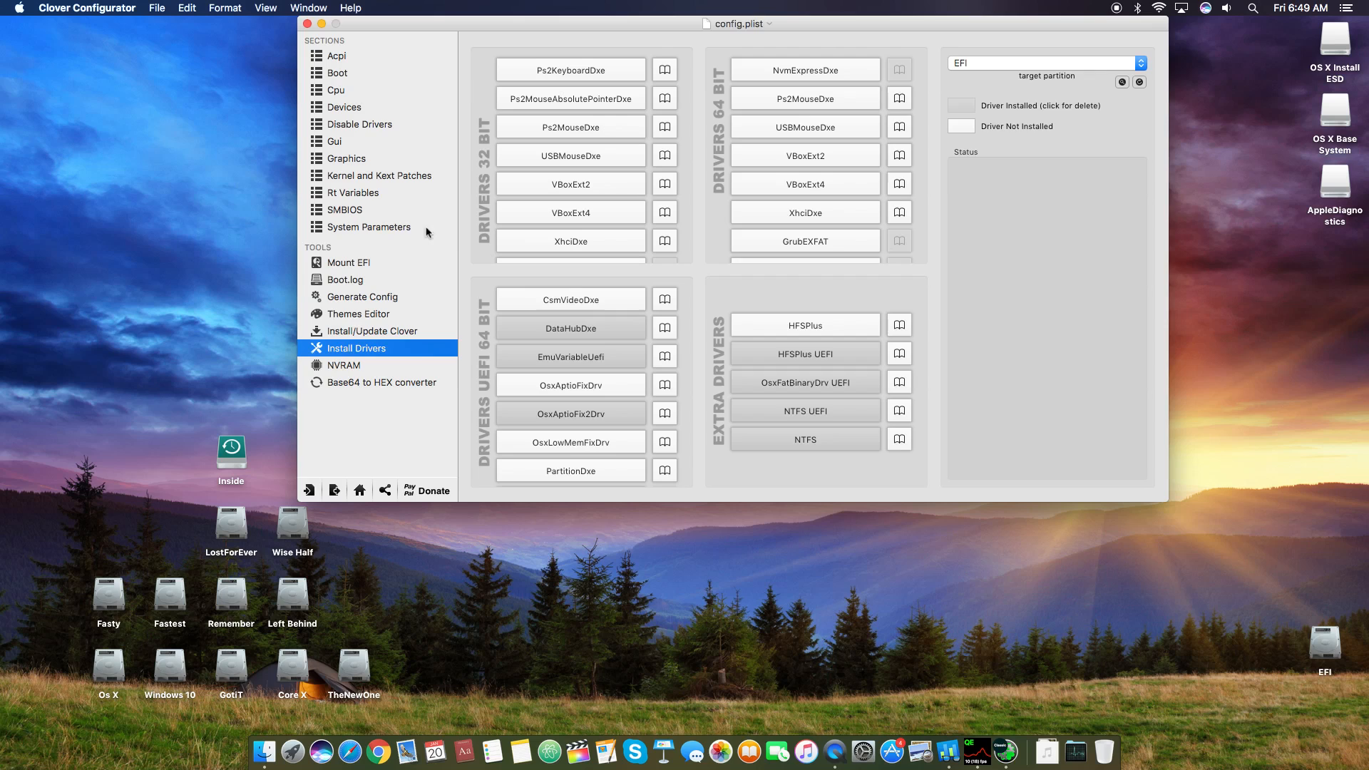
Step: Return to the Mount EFI view and close Clover Configurator
click(348, 263)
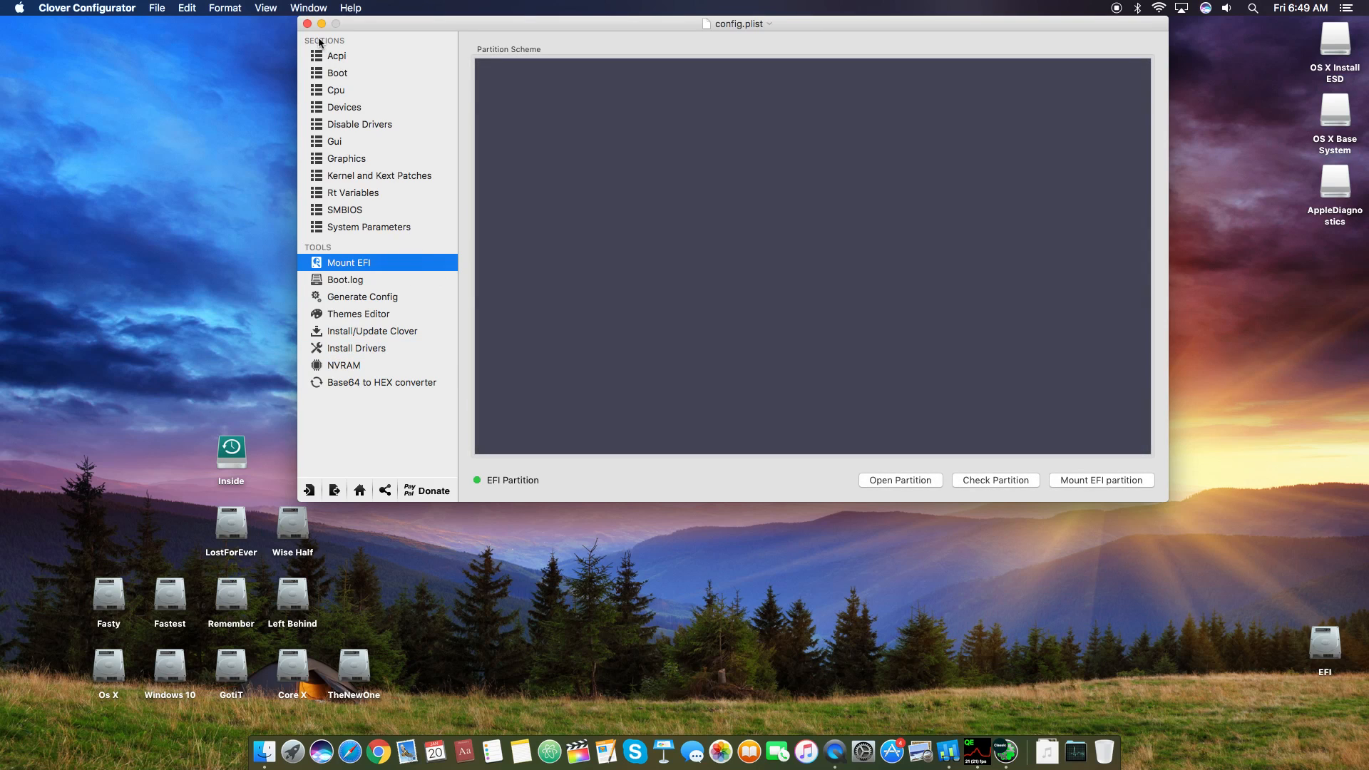
click(308, 24)
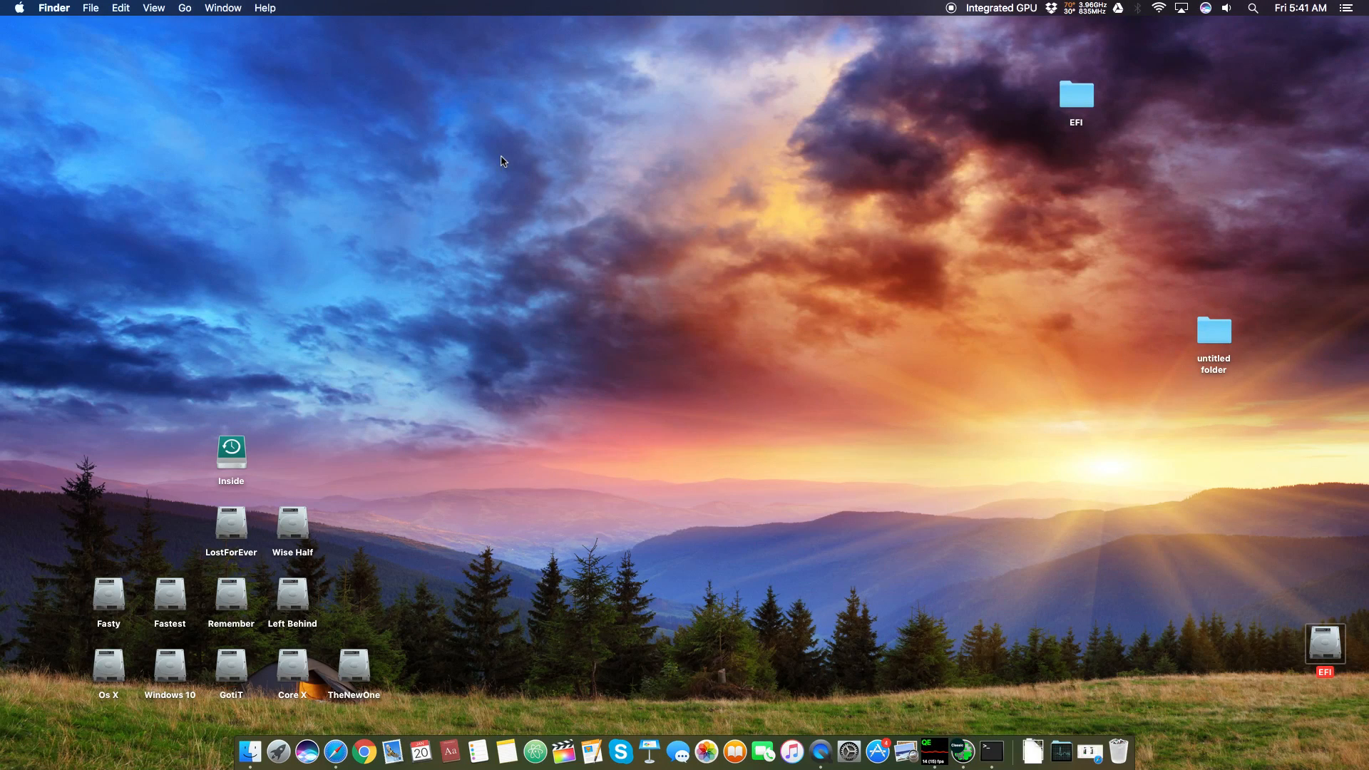
mouse_move(756, 351)
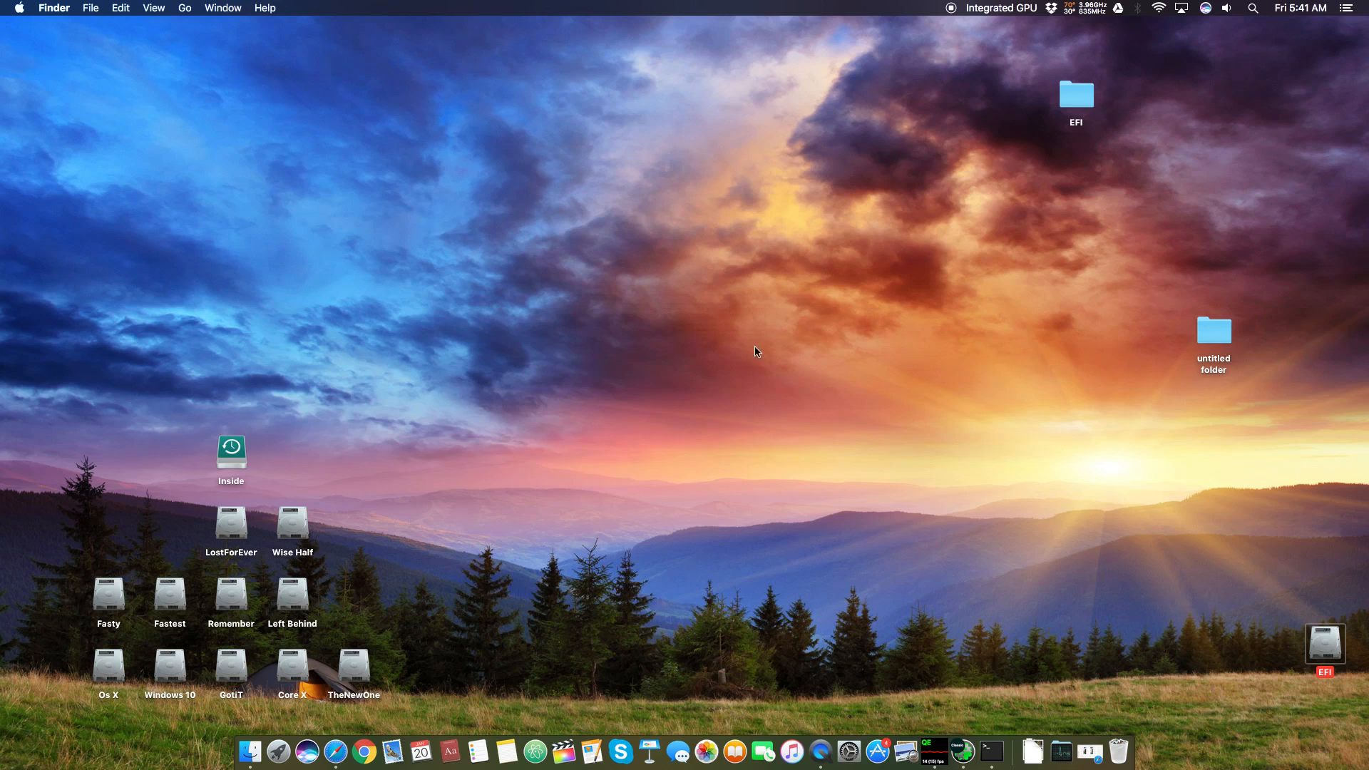
mouse_move(1097, 354)
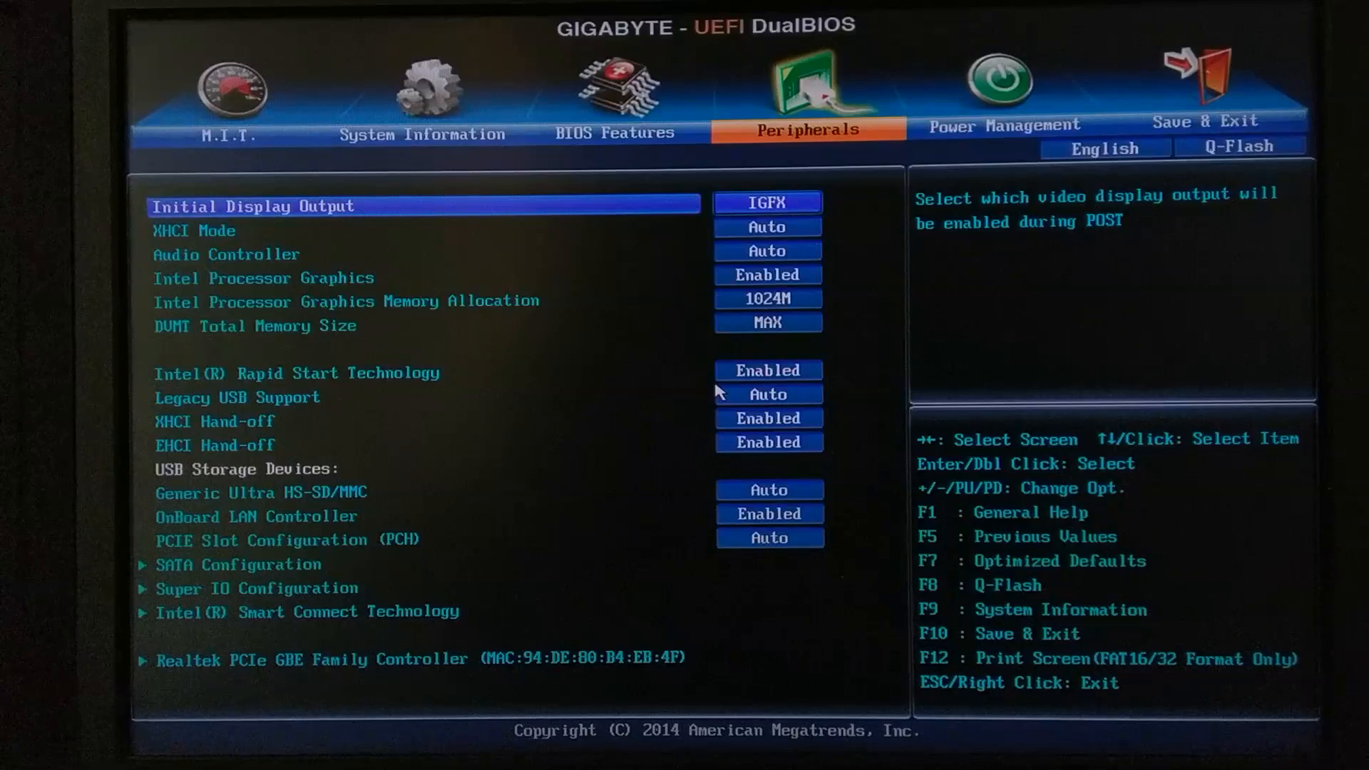
Step: Keep Initial Display Output on IGFX and Processor Graphics Memory Allocation at 1024M in Peripherals
click(766, 201)
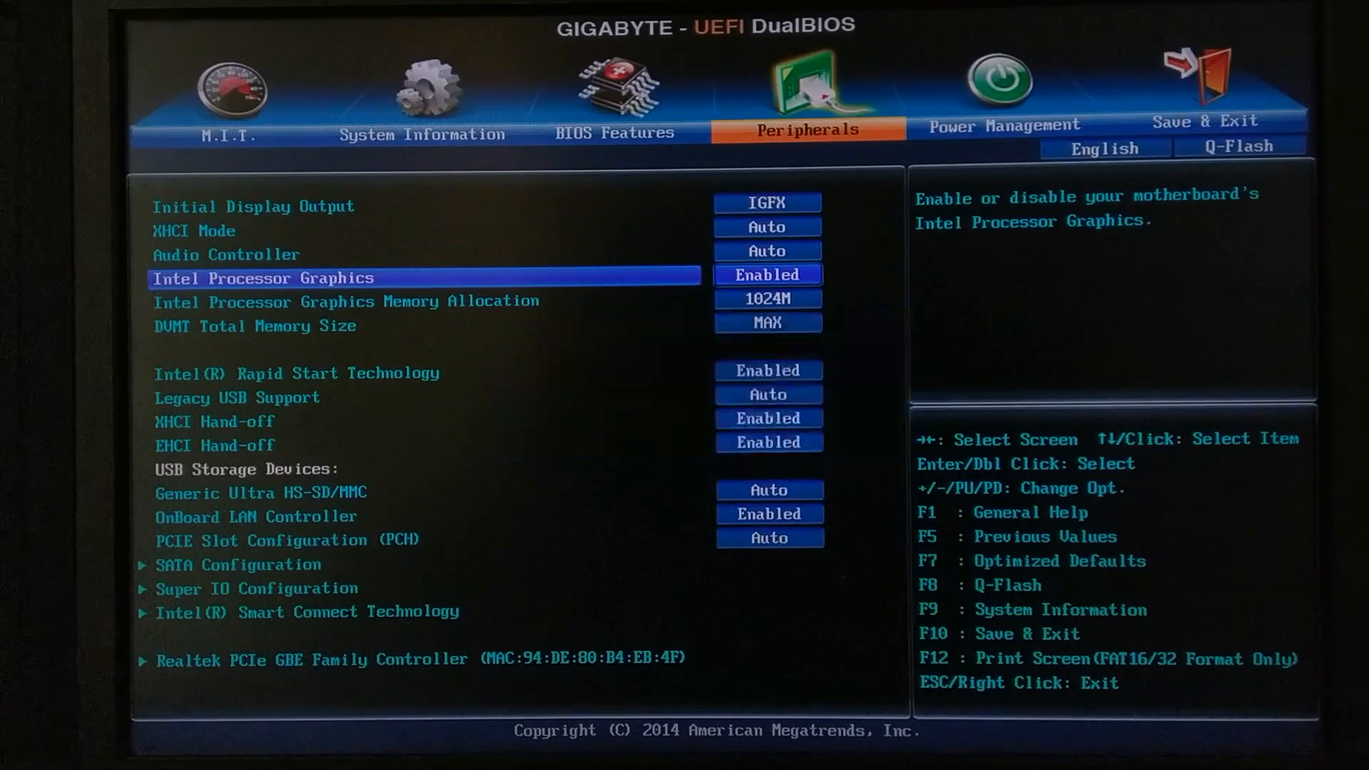
click(767, 298)
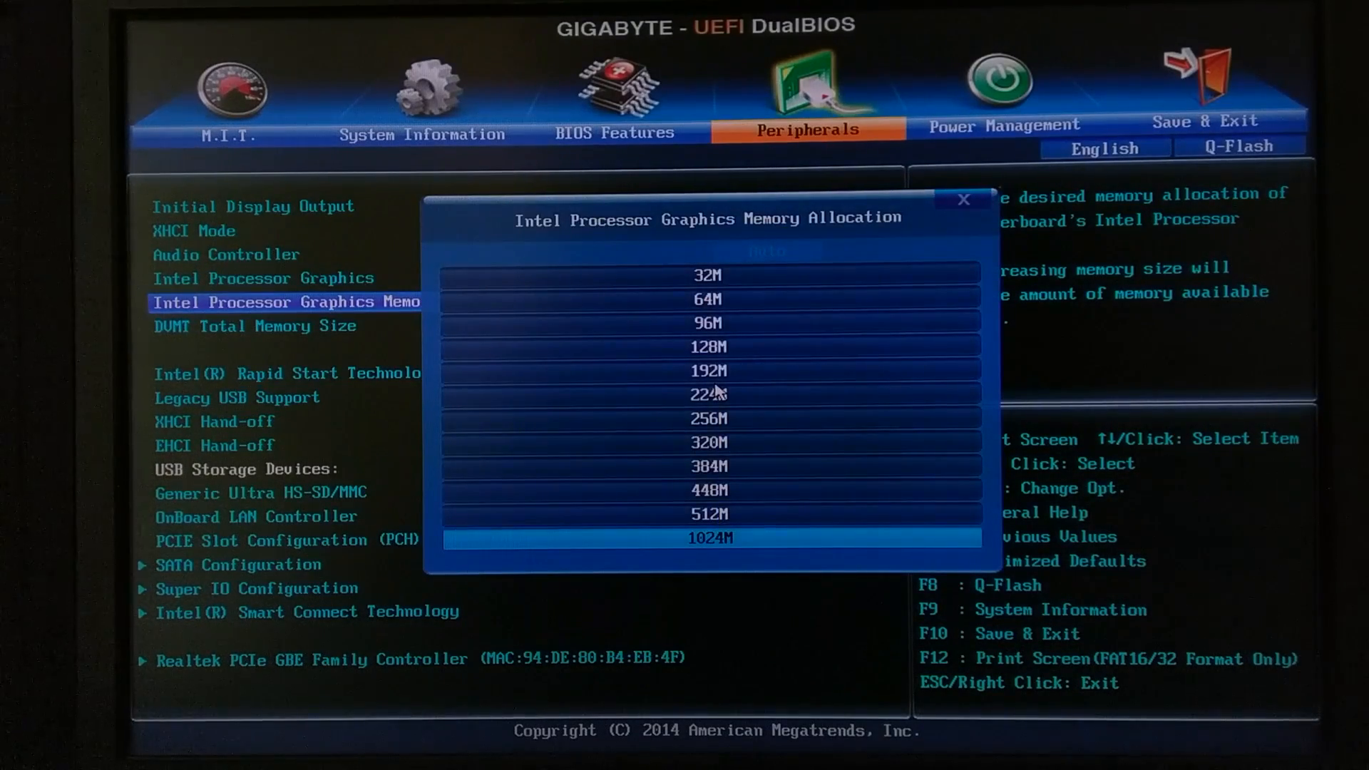
click(709, 540)
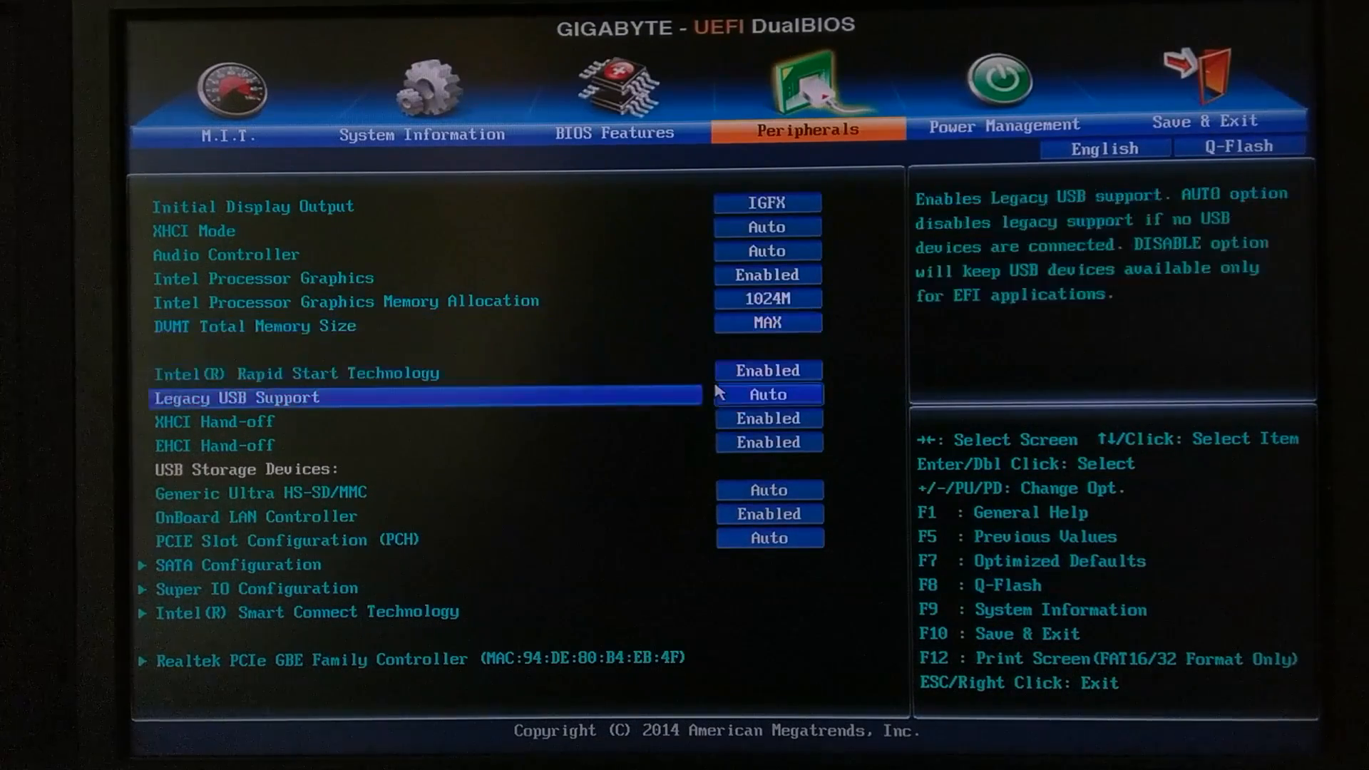
key(down)
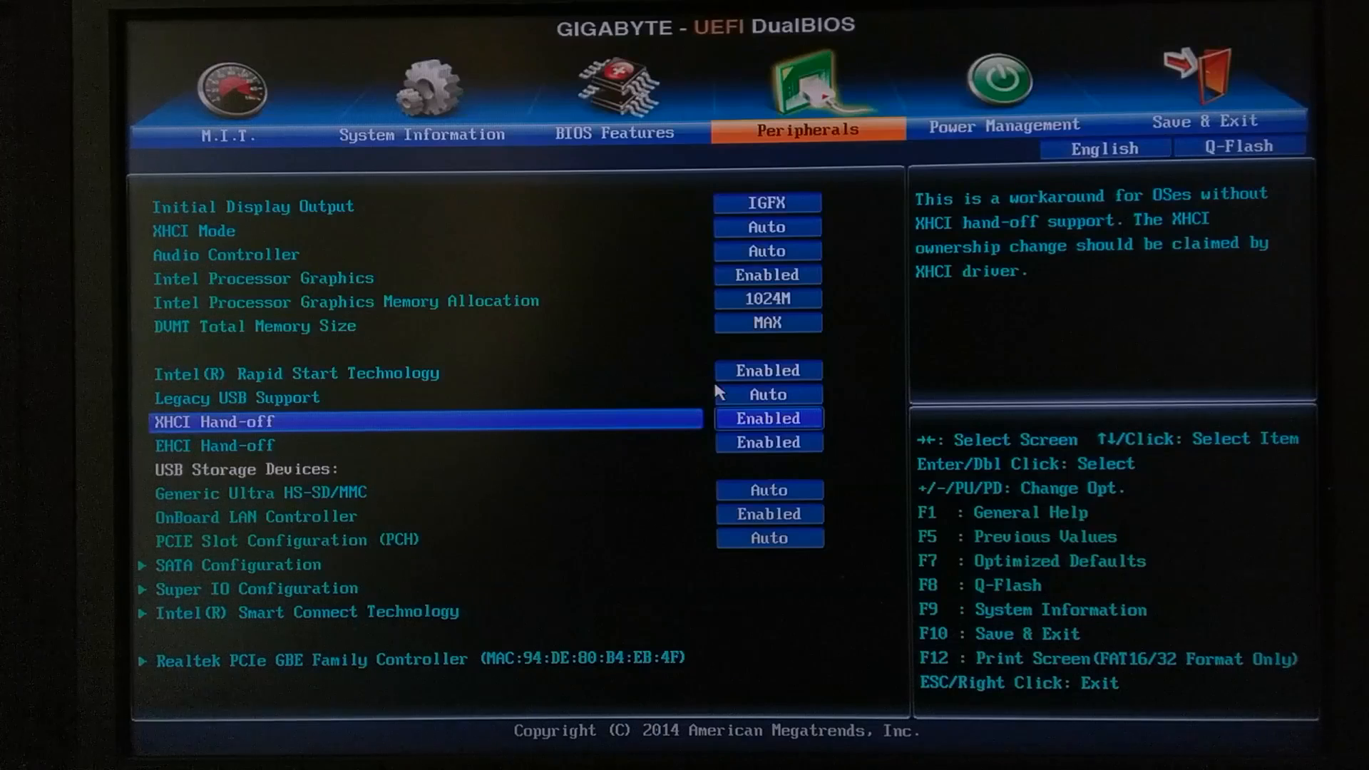
key(Down)
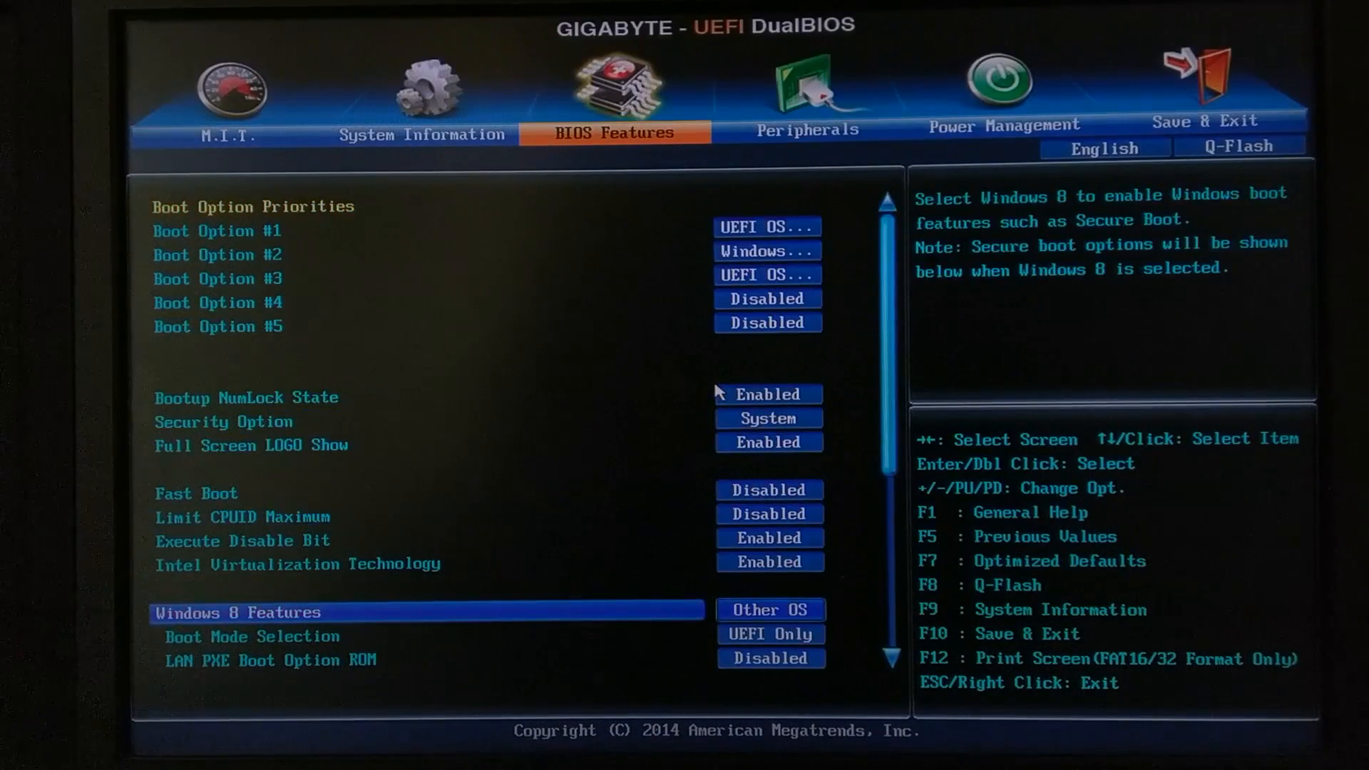
Step: Choose Save & Exit Setup and confirm Yes to save the BIOS changes and reset
key(Down)
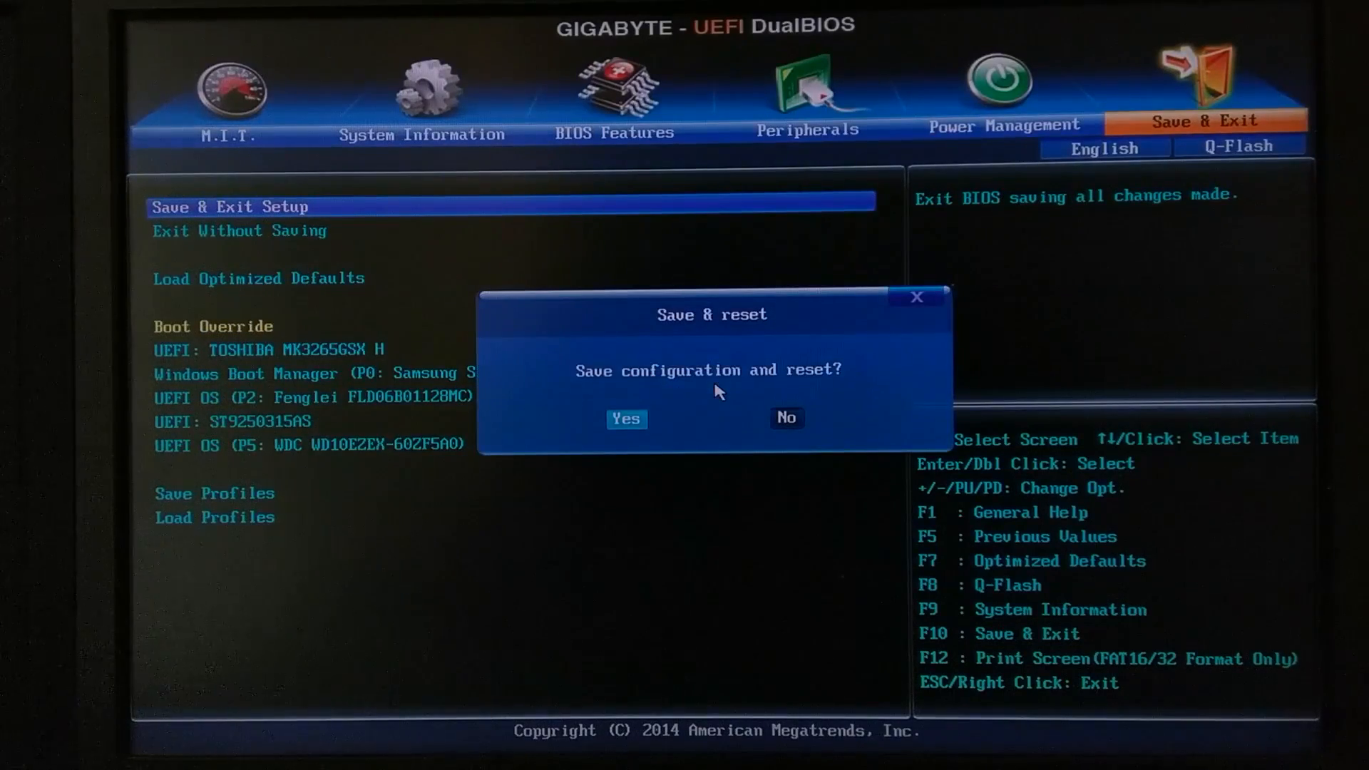
click(626, 419)
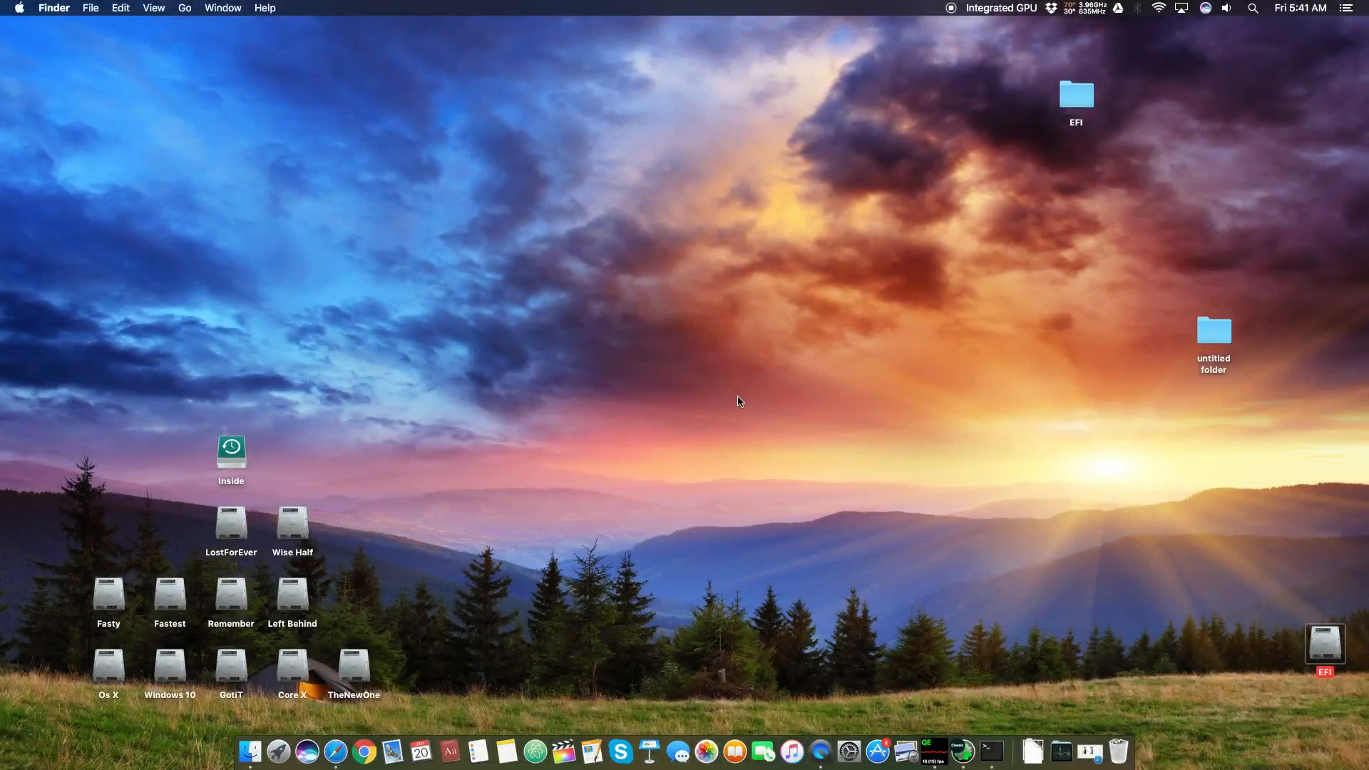
mouse_move(1134, 342)
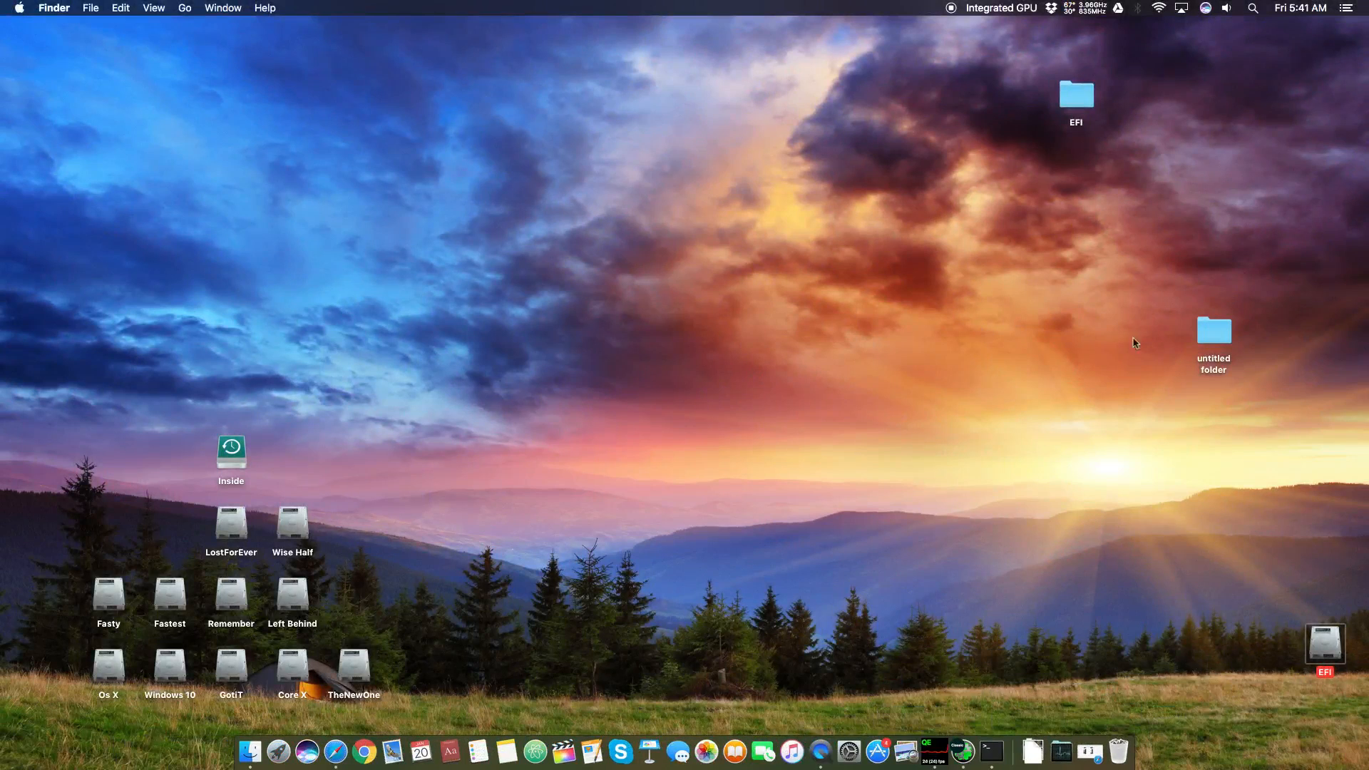
mouse_move(1096, 354)
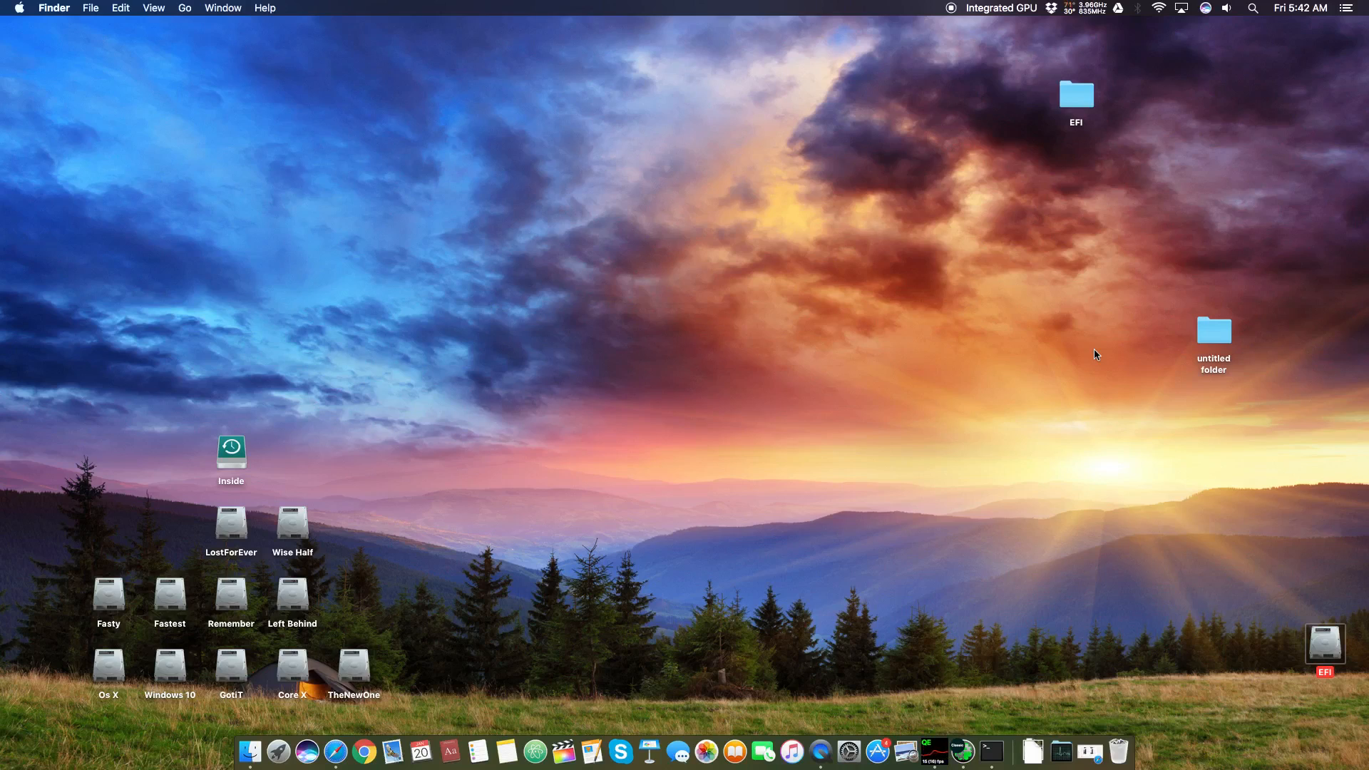
mouse_move(502, 162)
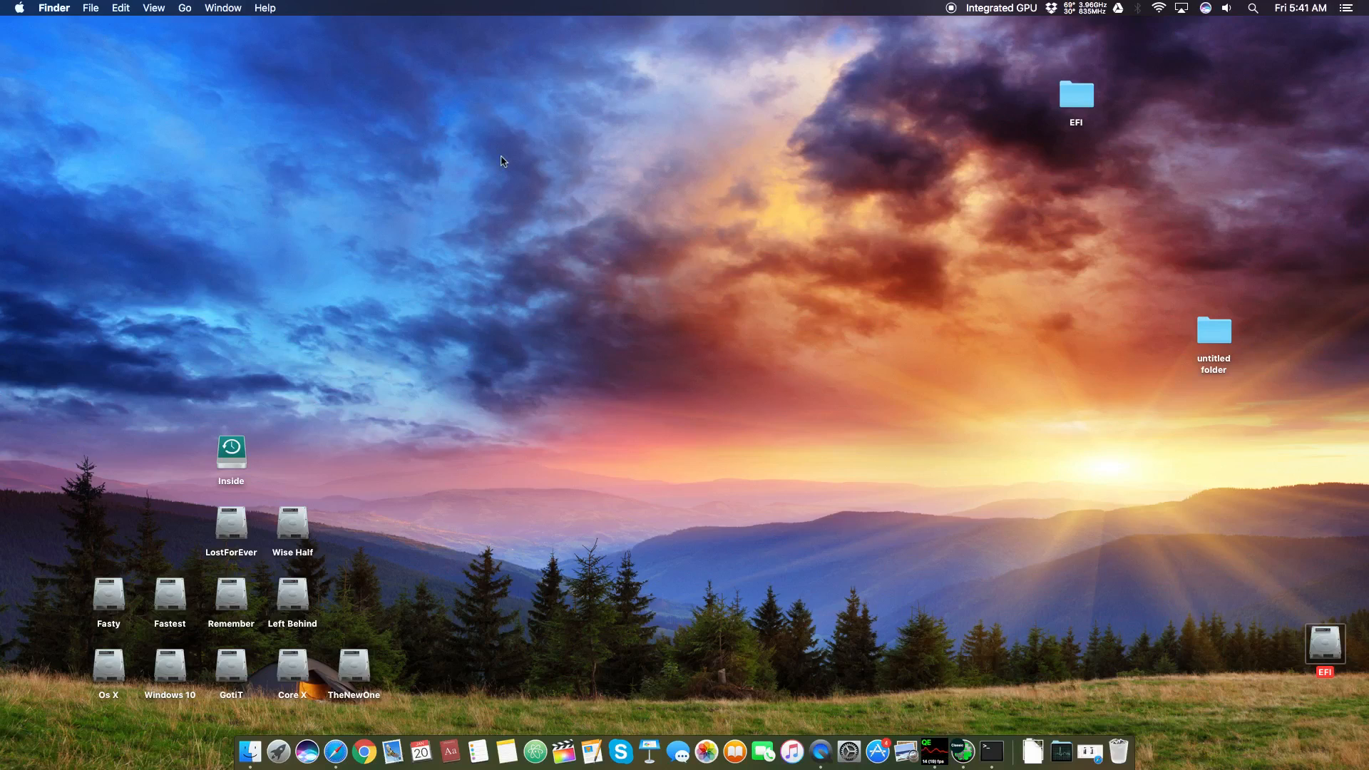